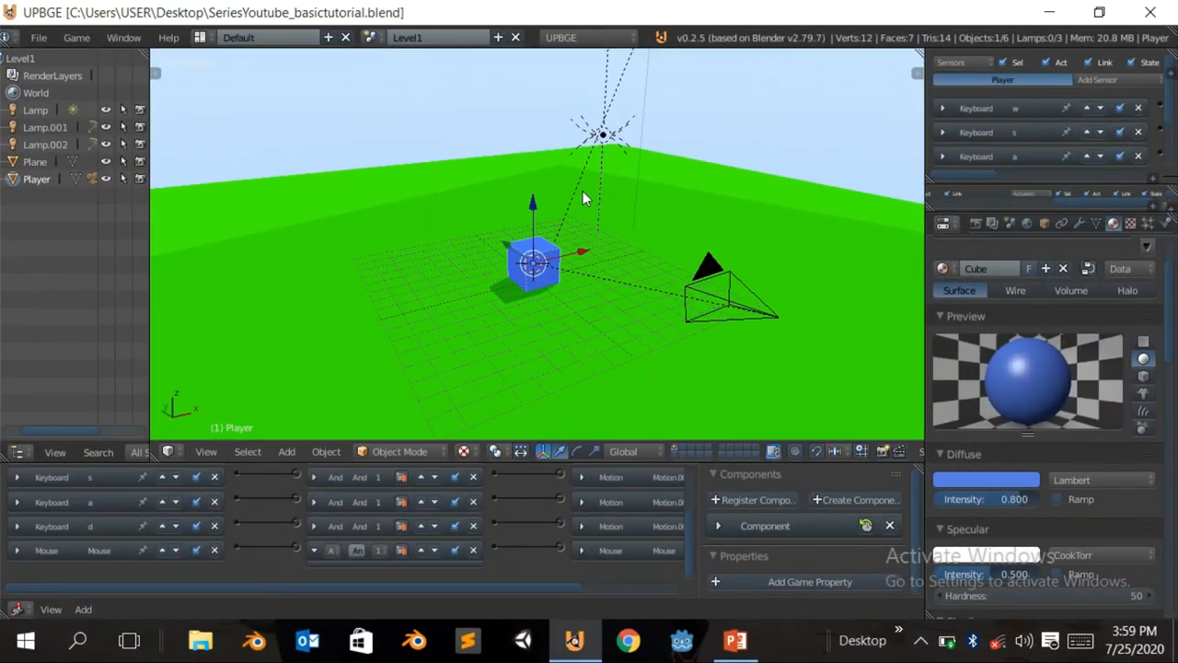
{"action": "mouse_move", "coordinate": [412, 309]}
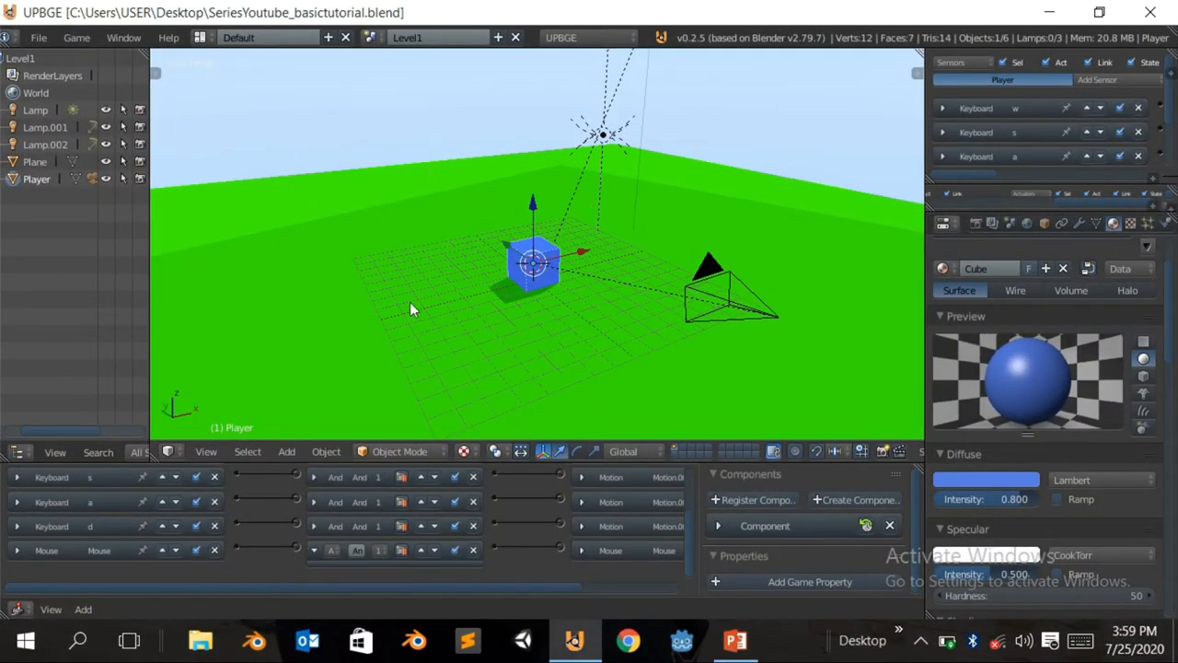
{"action": "mouse_move", "coordinate": [511, 316]}
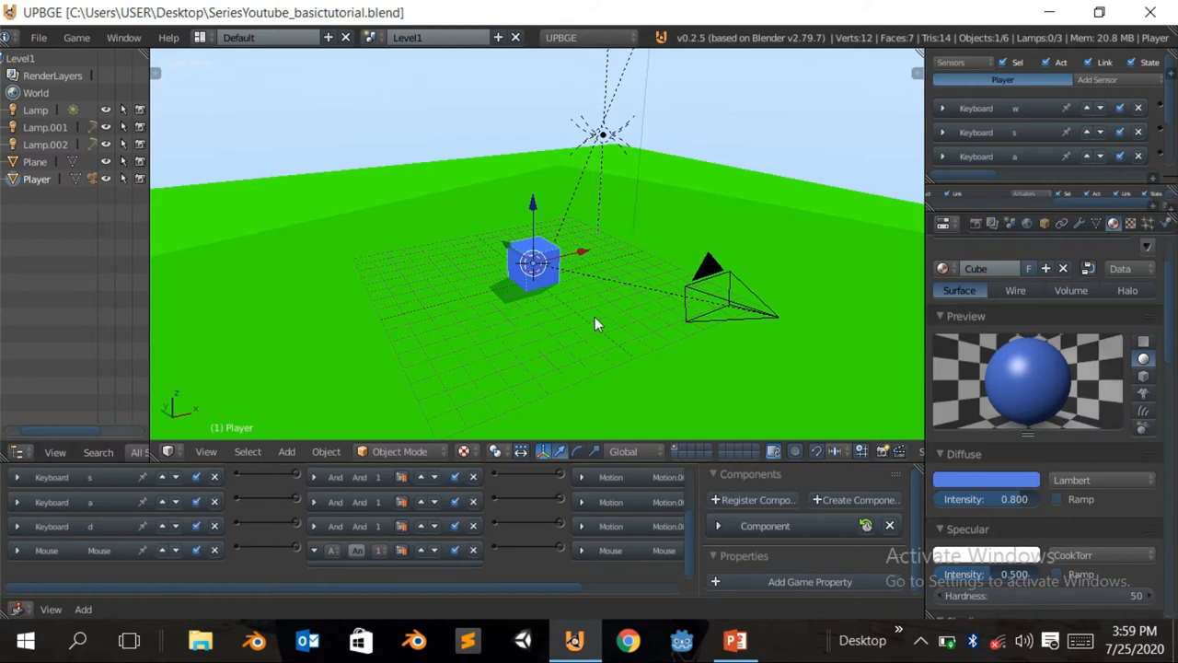
Add a Mouse sensor and a Motion actuator set to Character Motion to the Player.
{"action": "key", "text": "p"}
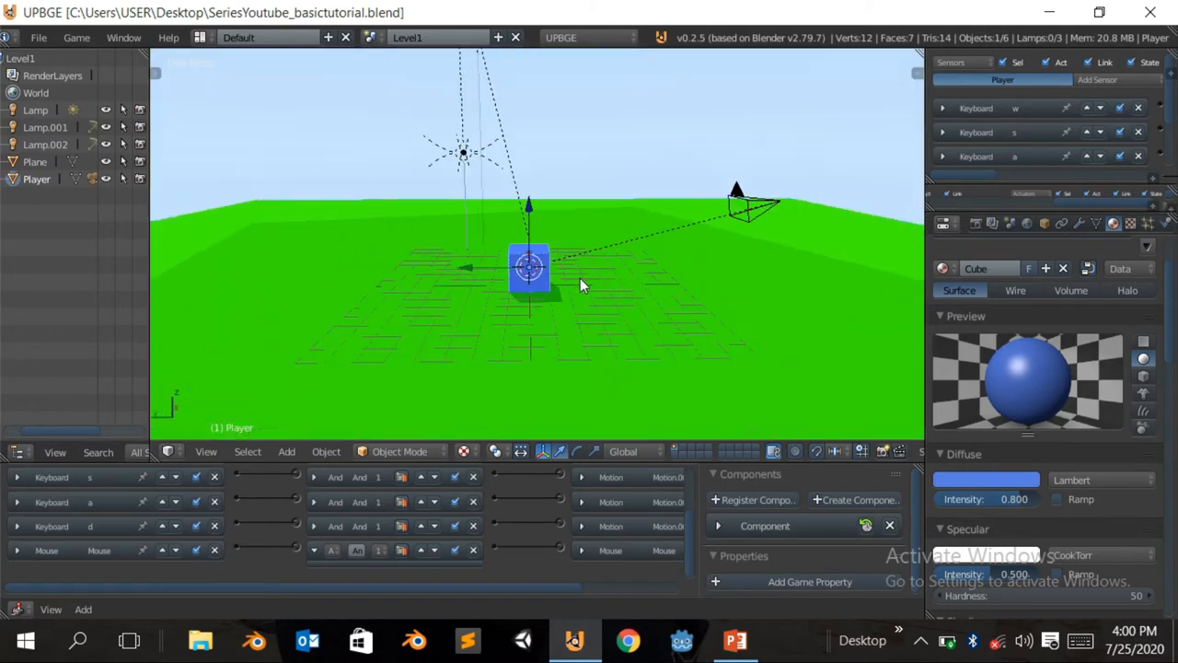
{"action": "left_click_drag", "start_coordinate": [580, 285], "coordinate": [722, 296]}
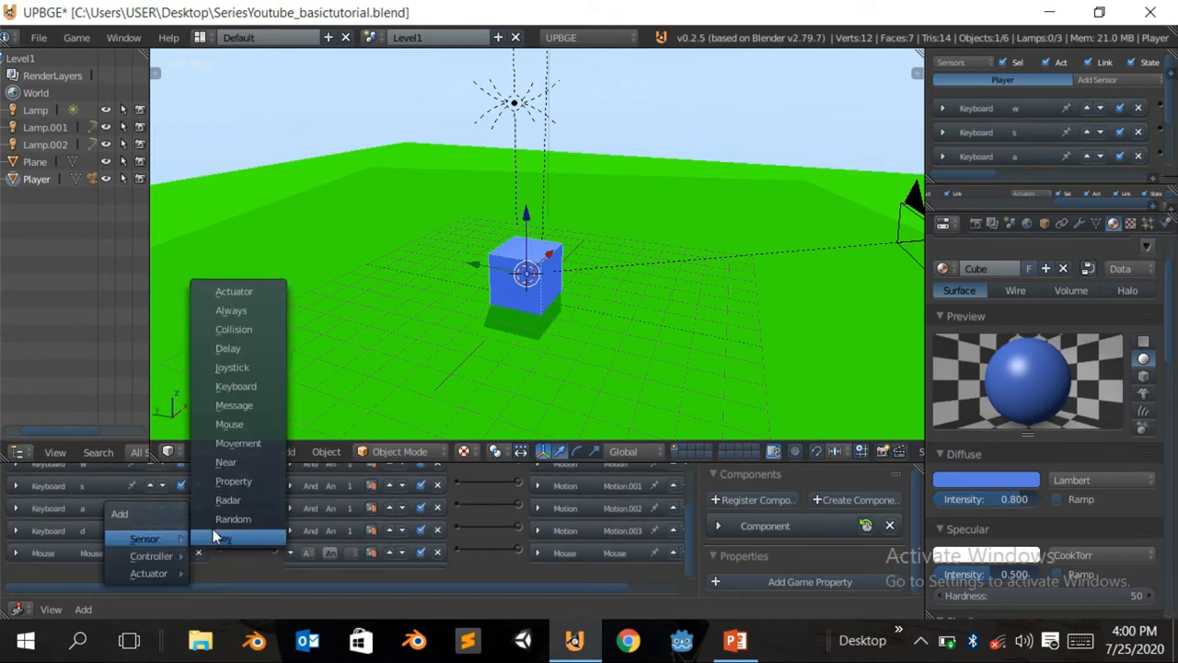
{"action": "left_click", "coordinate": [236, 386]}
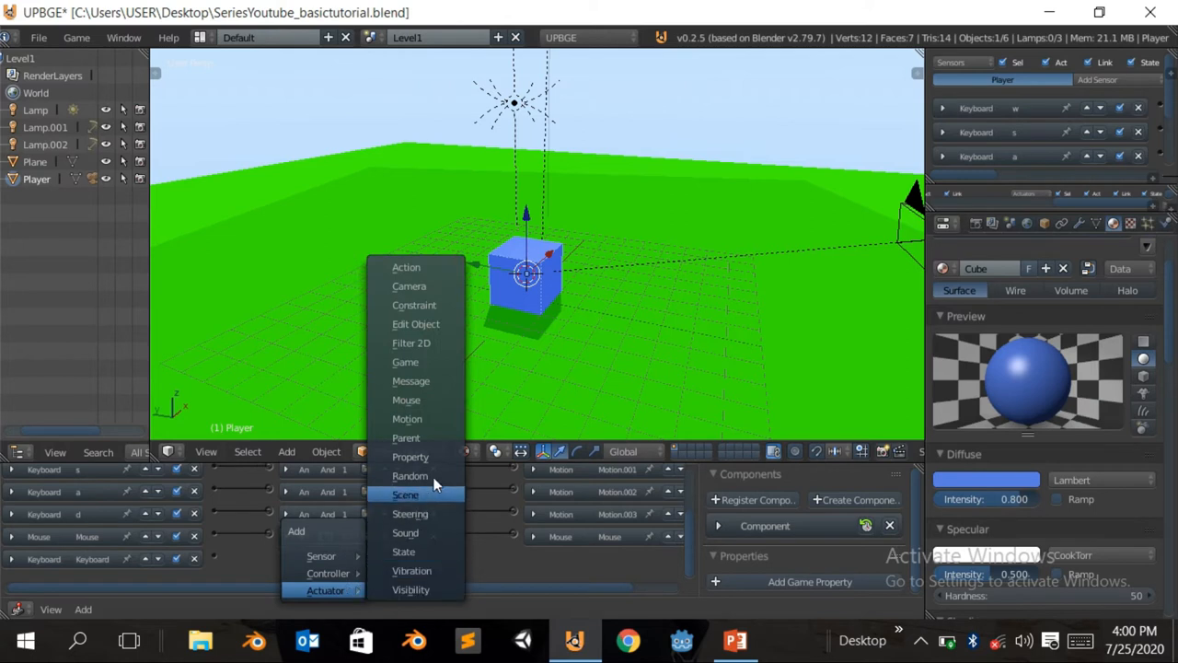
{"action": "mouse_move", "coordinate": [407, 419]}
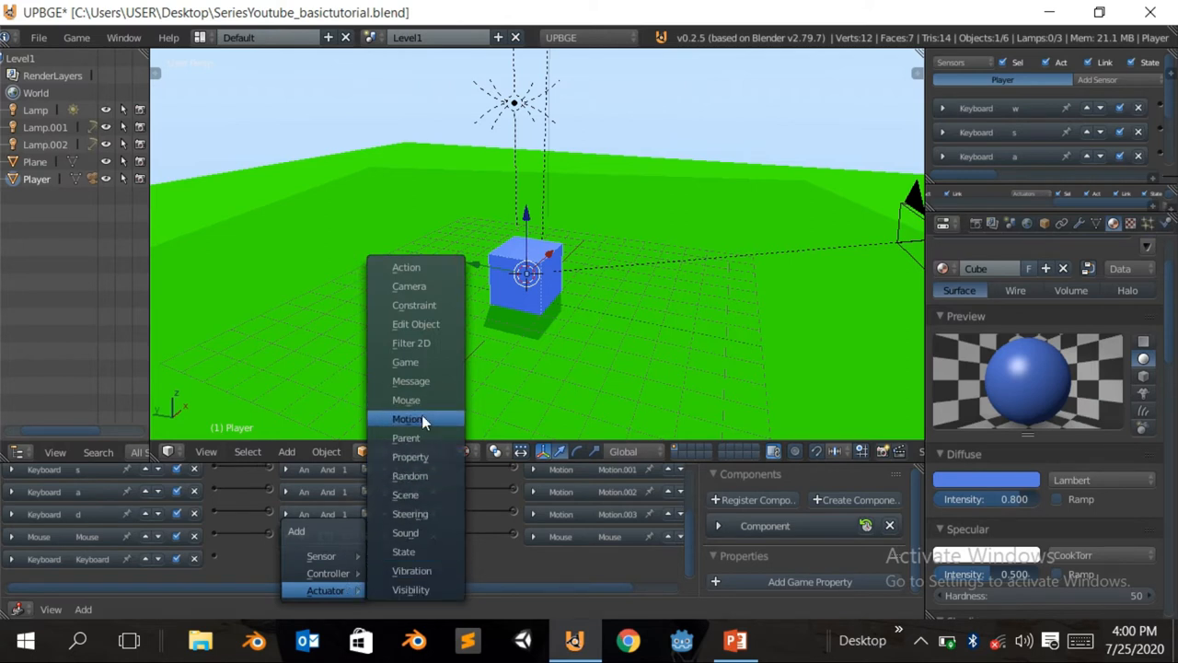
{"action": "left_click", "coordinate": [406, 420]}
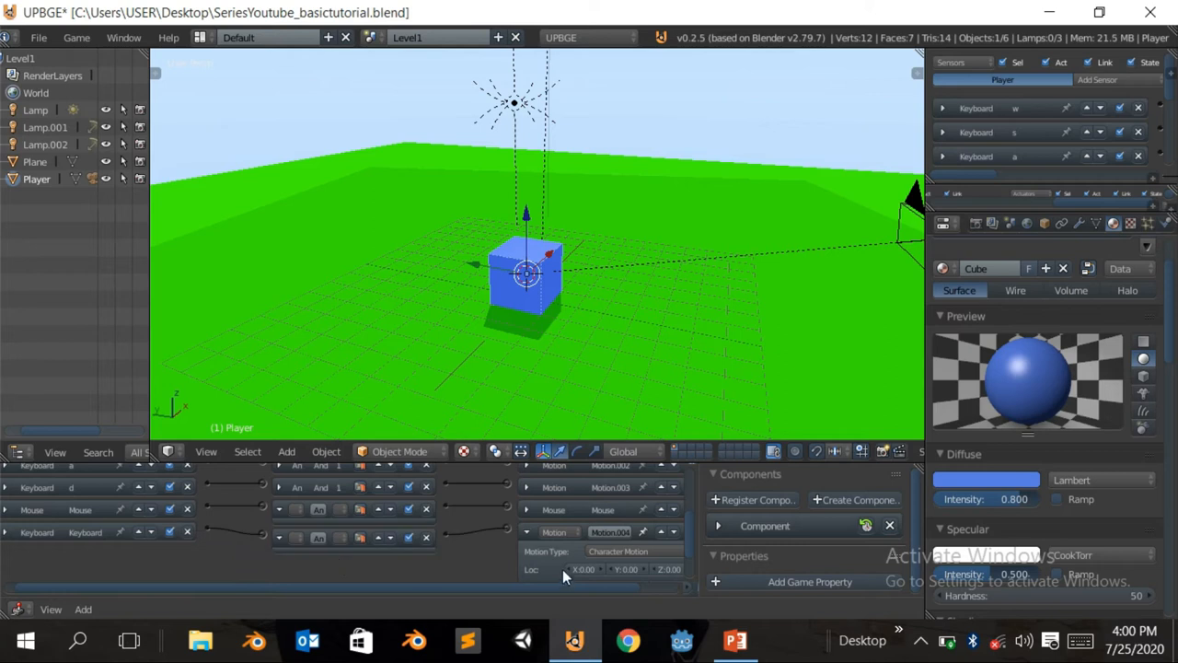
Change the Player's physics type to Character, exposing step height, jump force and max jumps.
{"action": "scroll", "scroll_direction": "down", "scroll_amount": 3}
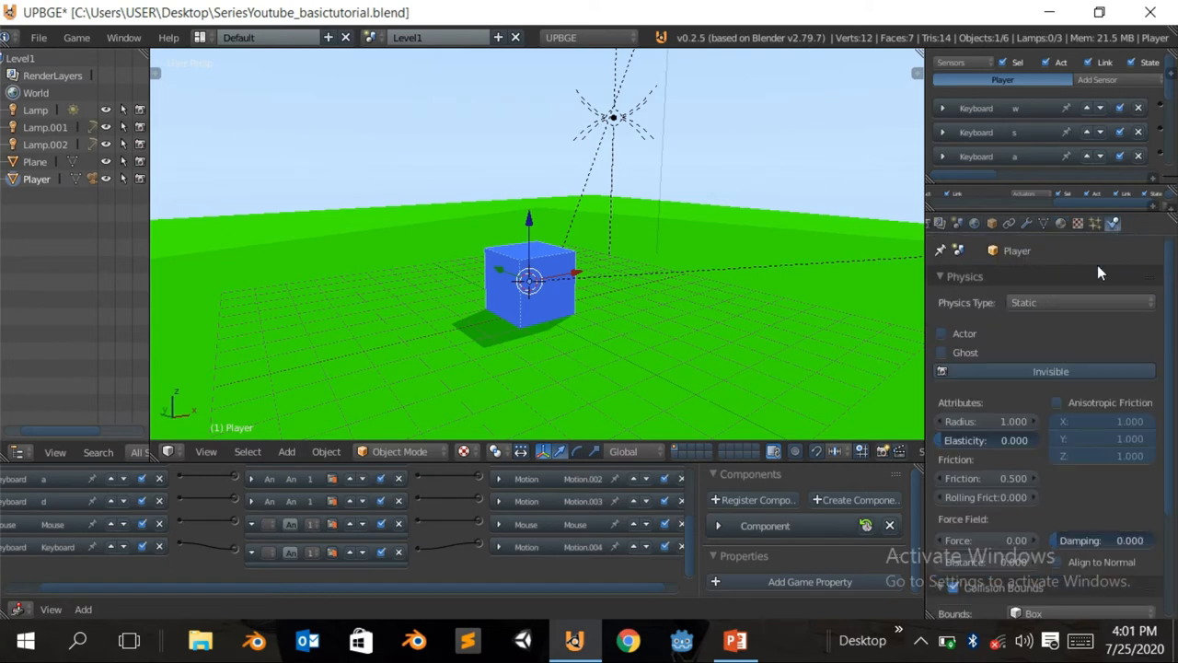
{"action": "left_click", "coordinate": [1077, 302]}
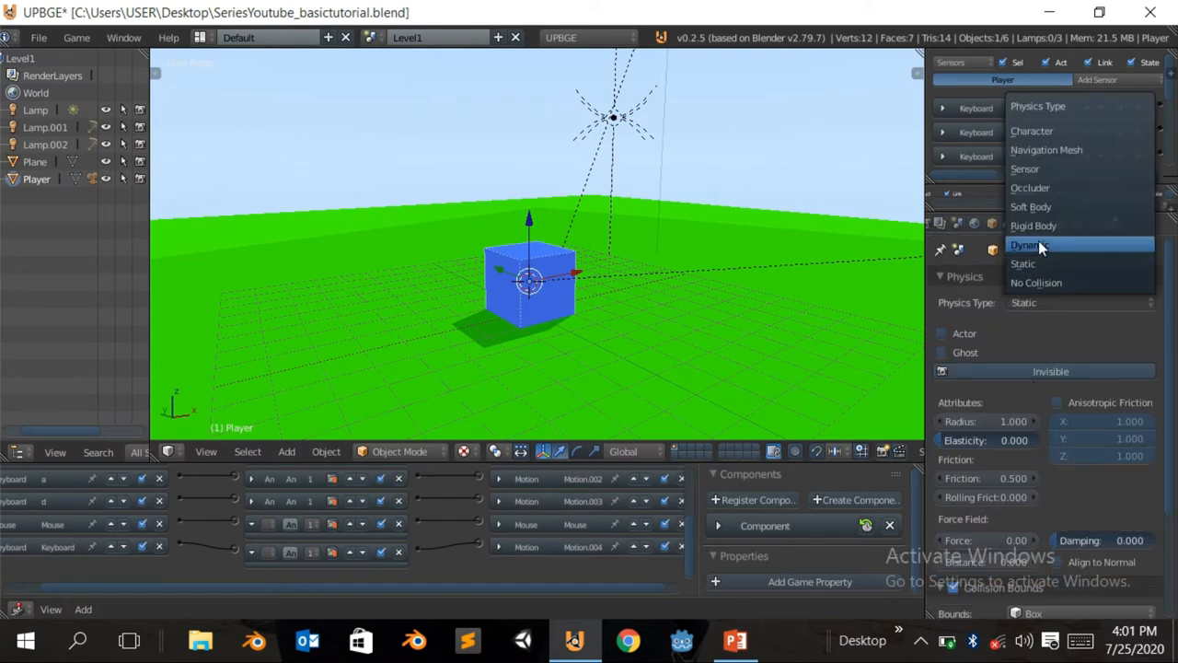
{"action": "left_click", "coordinate": [1031, 131]}
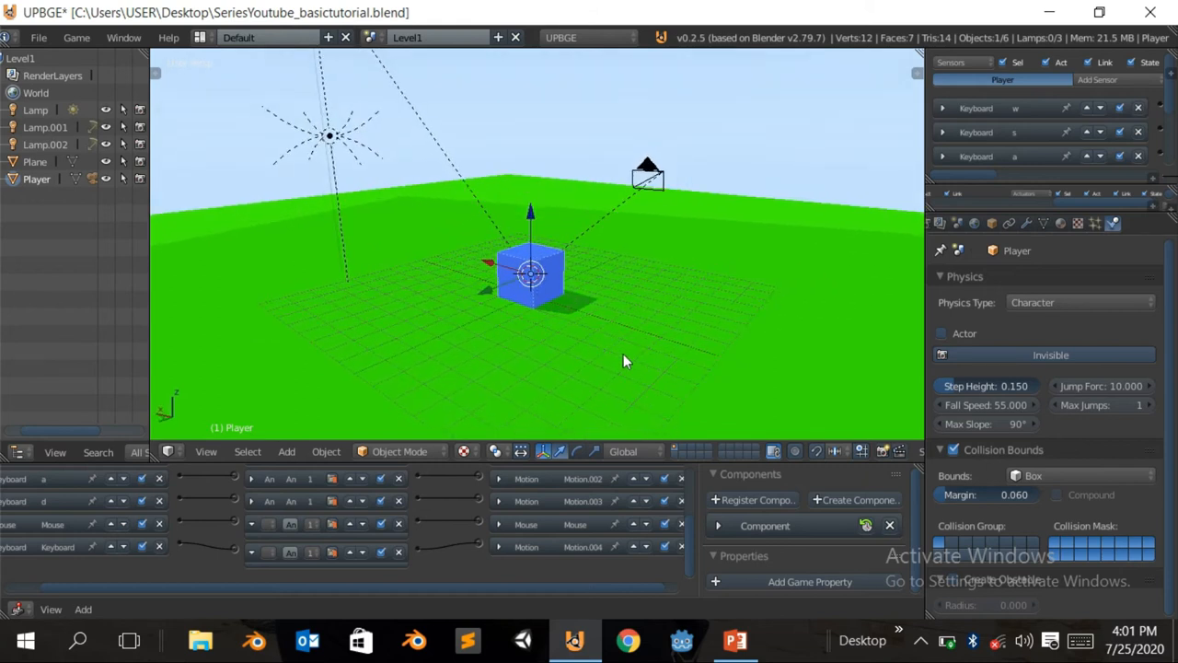
Add an Empty object to the scene beside the player cube.
{"action": "left_click", "coordinate": [287, 451]}
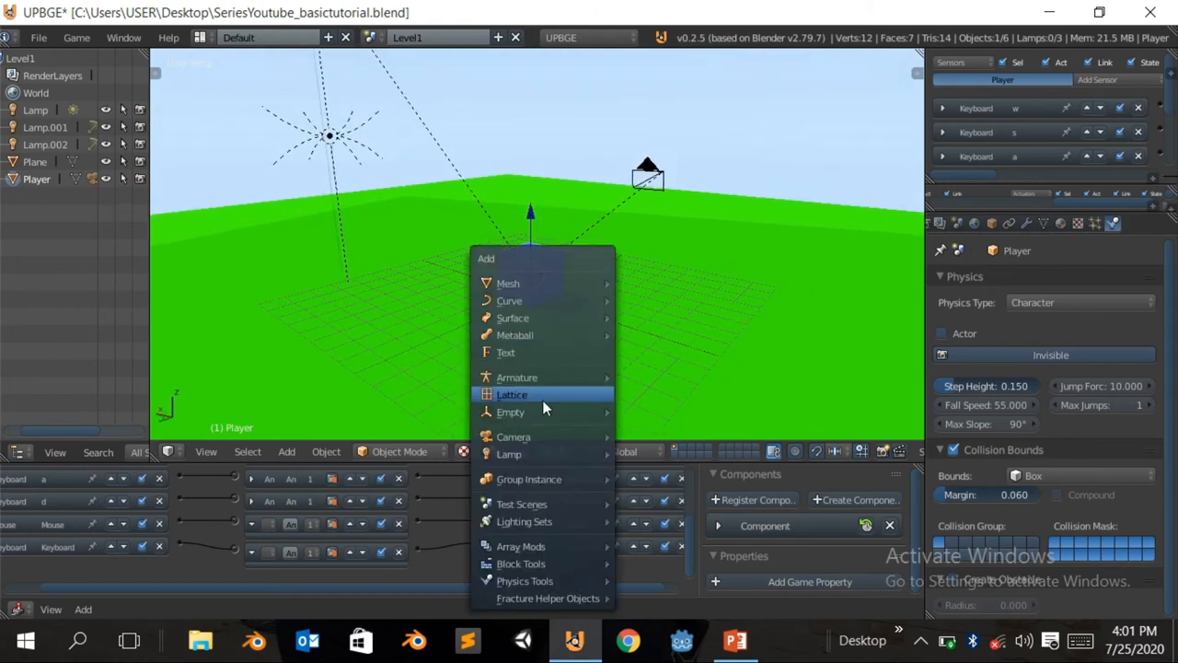
{"action": "mouse_move", "coordinate": [508, 453]}
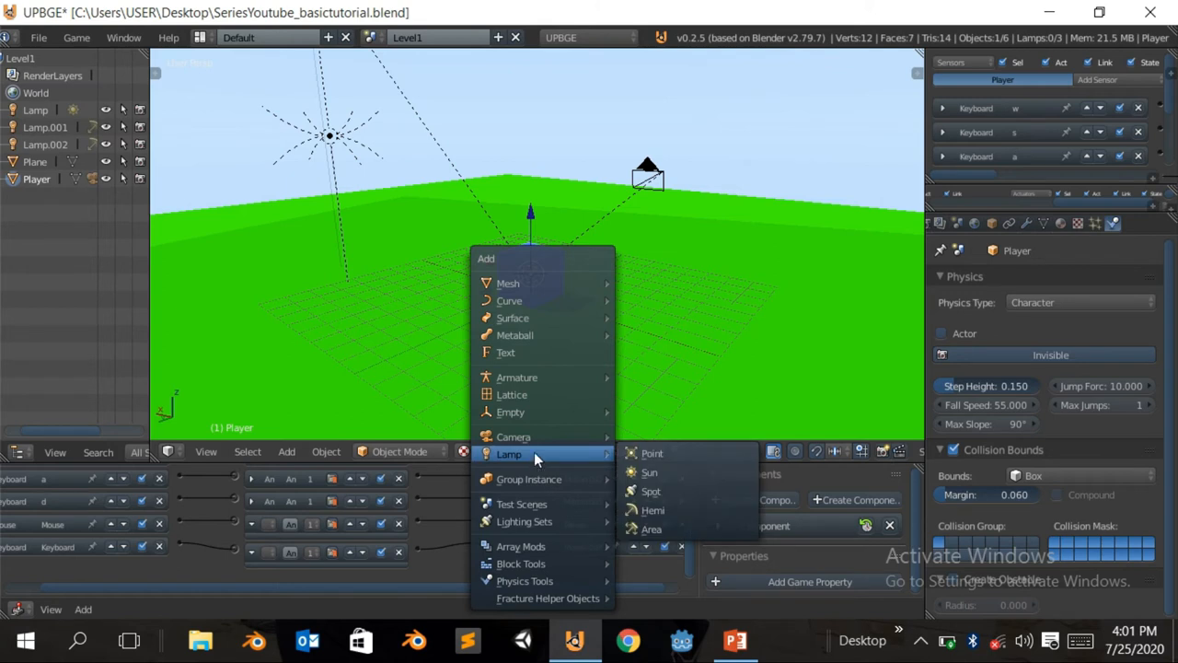
{"action": "left_click", "coordinate": [510, 413]}
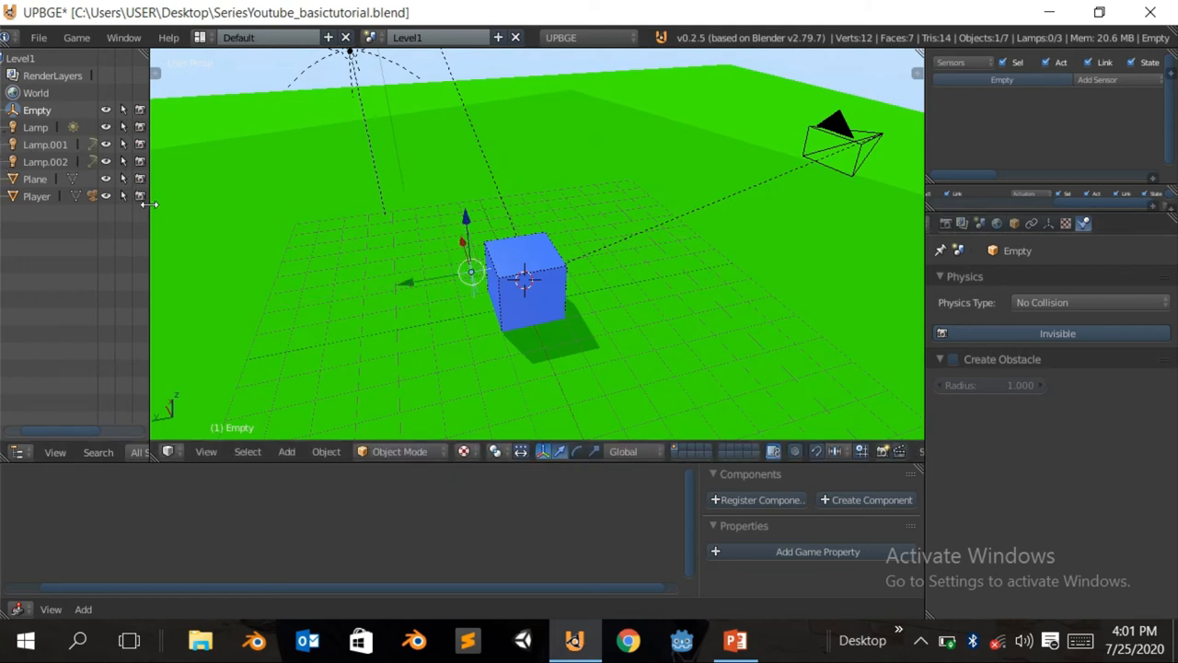
Parent the Empty to Player and rename it Bullet_Instance.
{"action": "left_click_drag", "start_coordinate": [151, 203], "coordinate": [218, 203]}
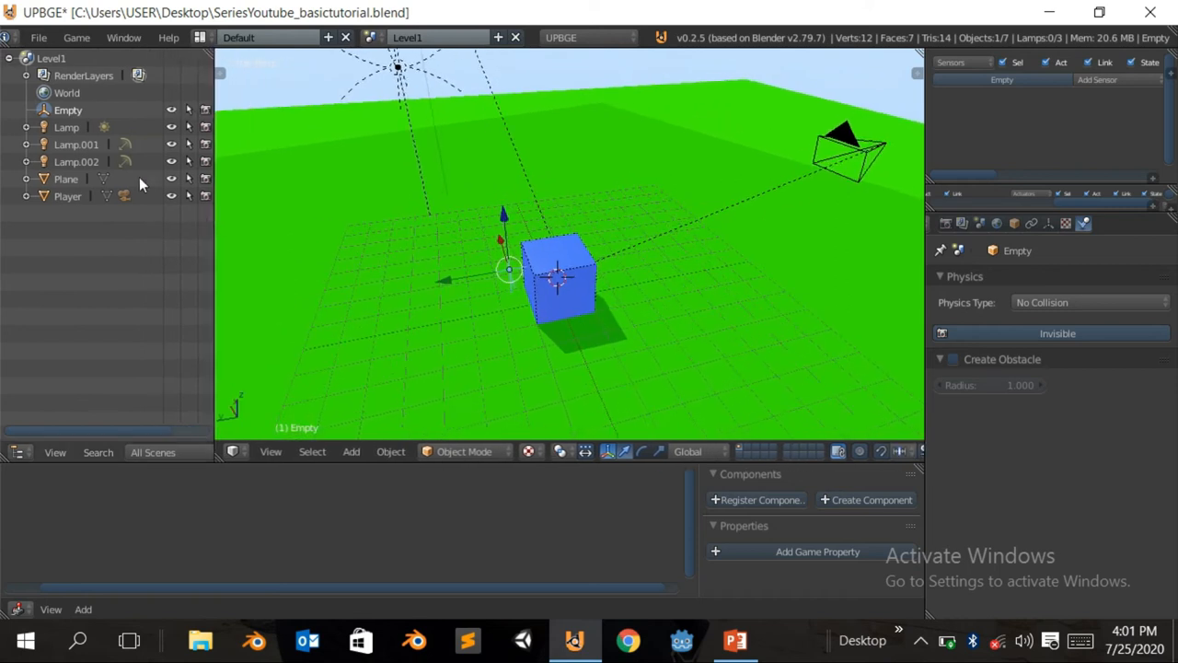
{"action": "mouse_move", "coordinate": [22, 198]}
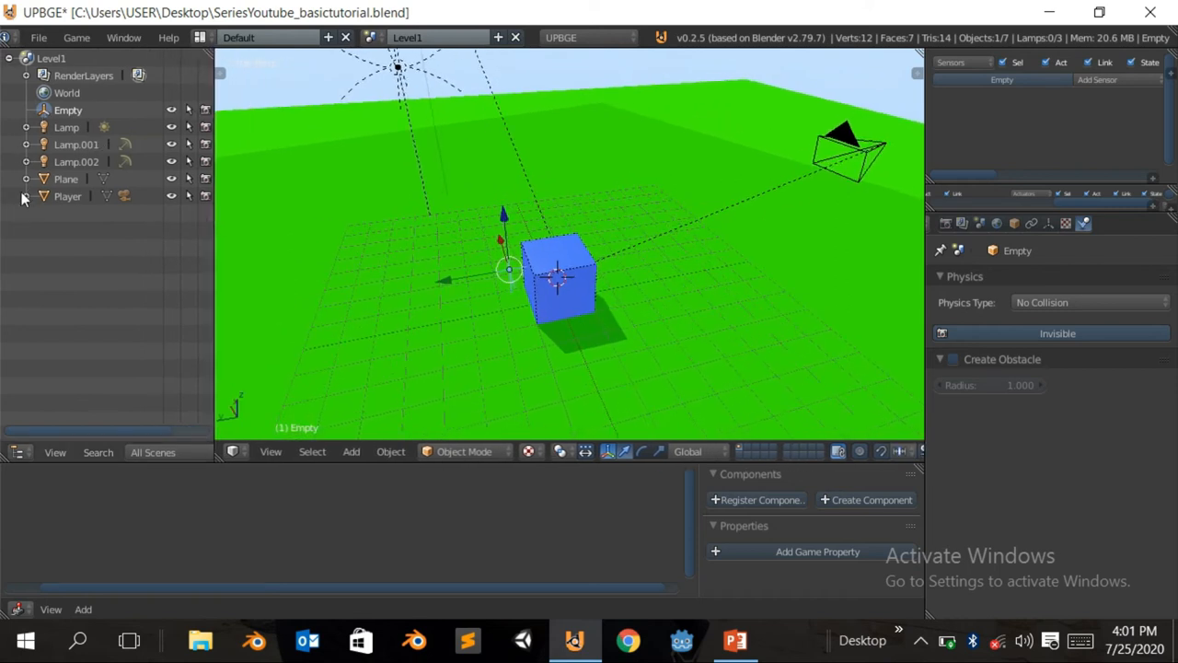
{"action": "left_click", "coordinate": [26, 195]}
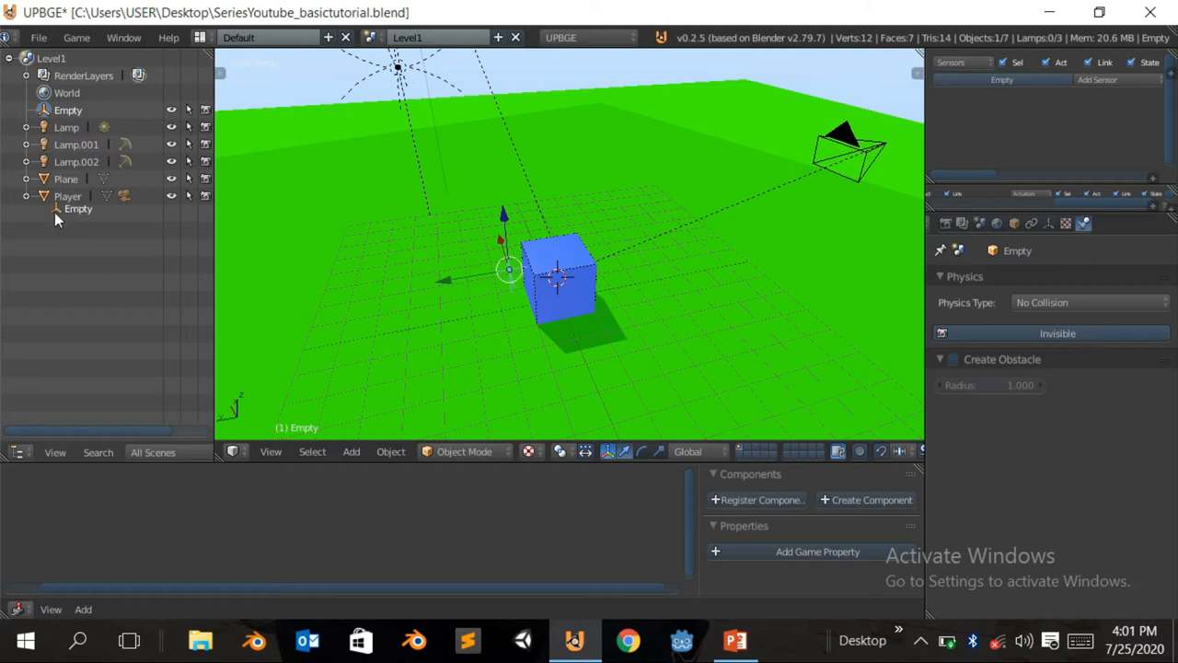
{"action": "left_click", "coordinate": [26, 195]}
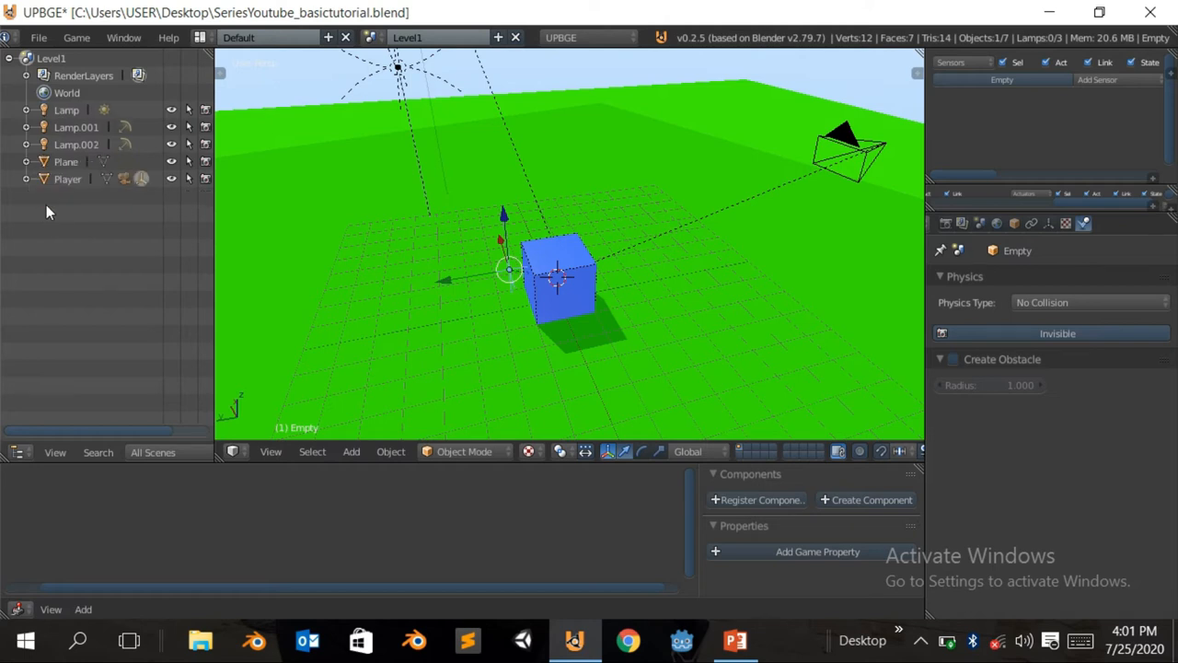
{"action": "mouse_move", "coordinate": [33, 190]}
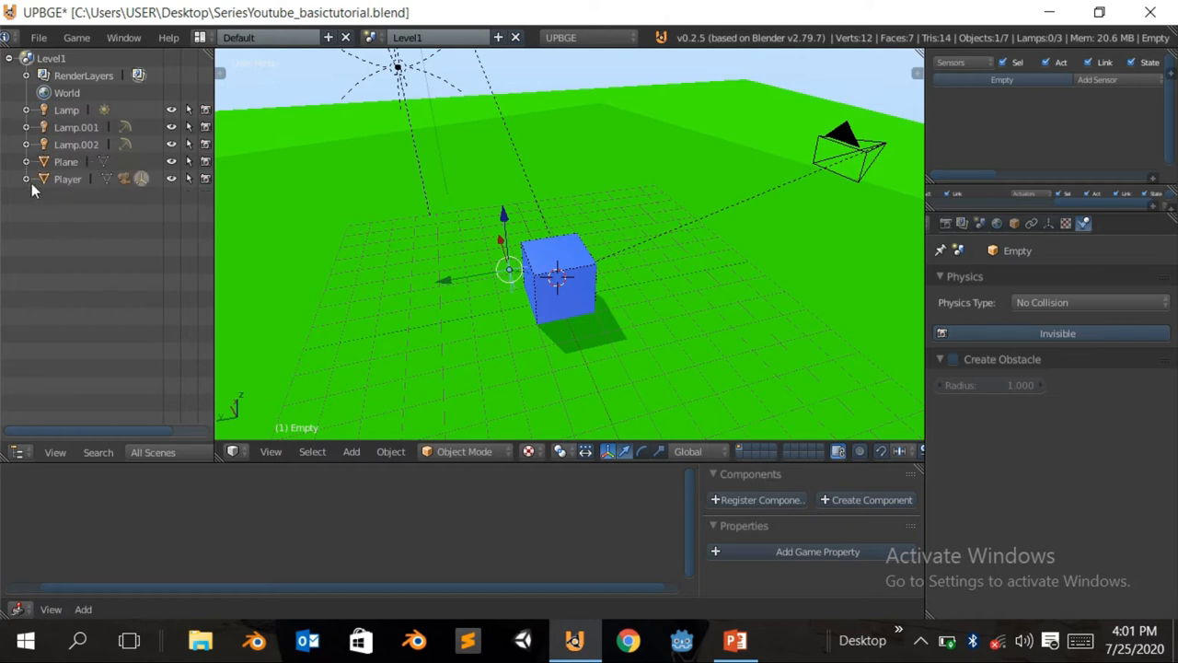
{"action": "left_click", "coordinate": [26, 178]}
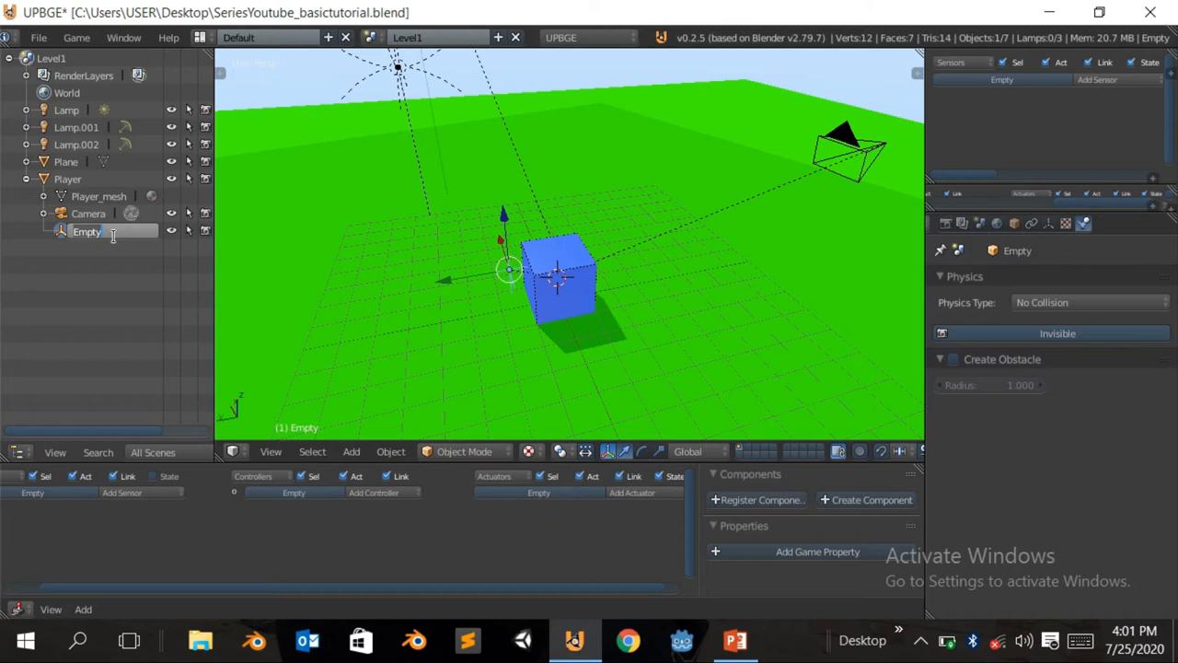
{"action": "type", "text": "Bullet_Instance"}
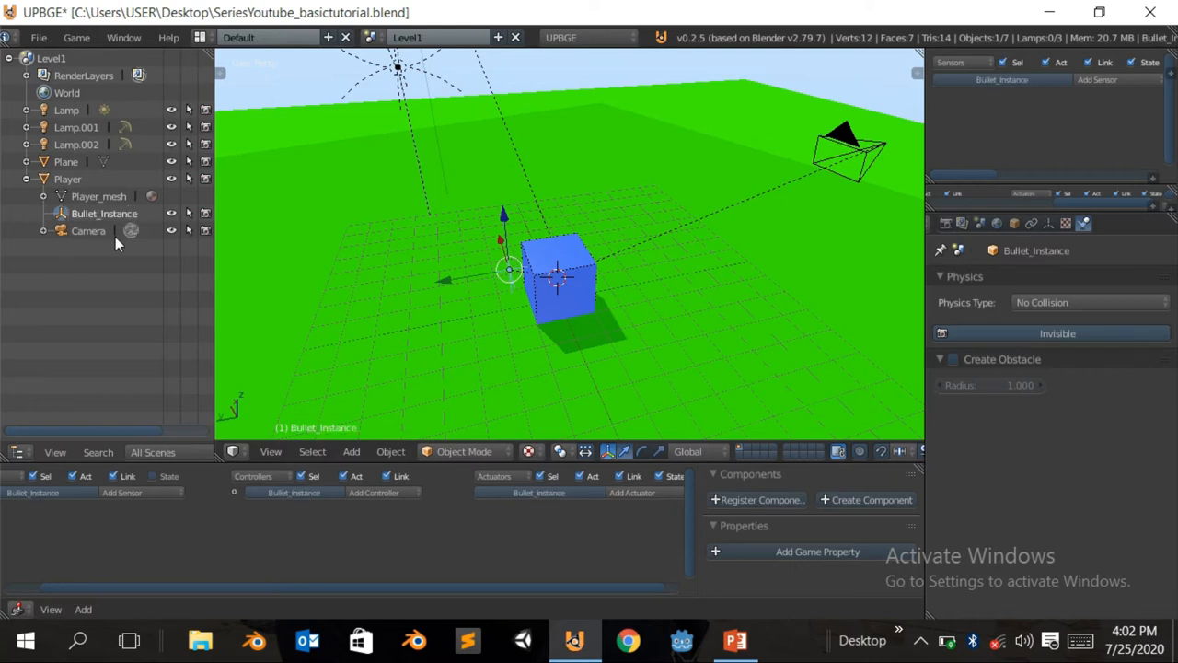
{"action": "mouse_move", "coordinate": [427, 403]}
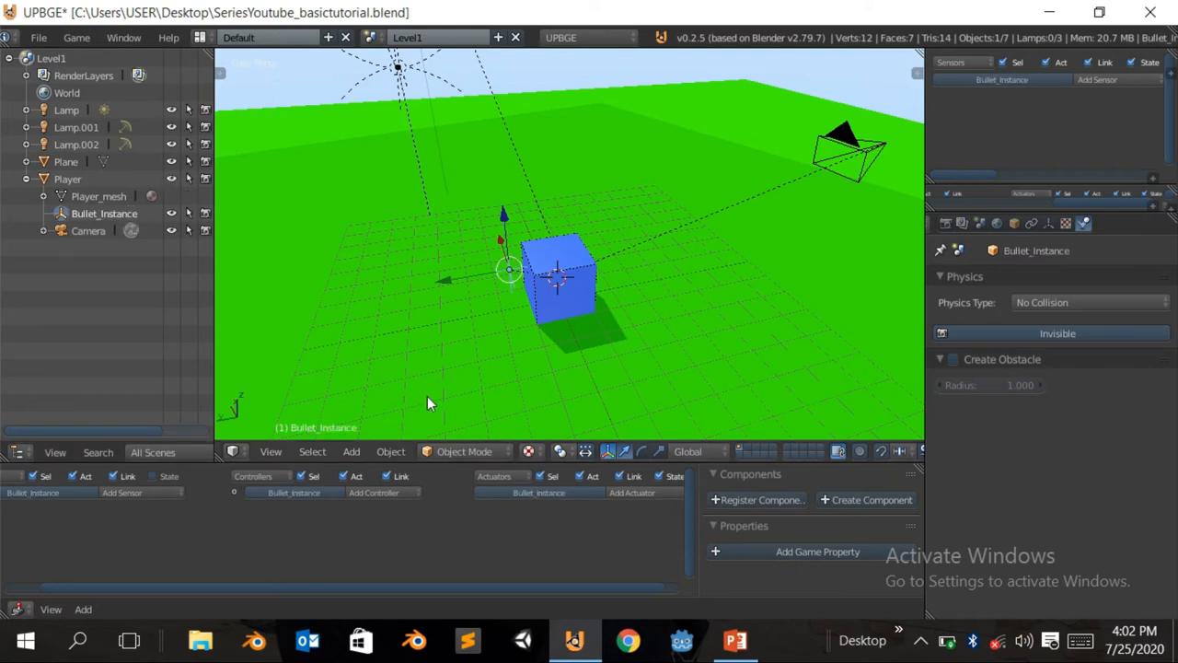
{"action": "mouse_move", "coordinate": [515, 320]}
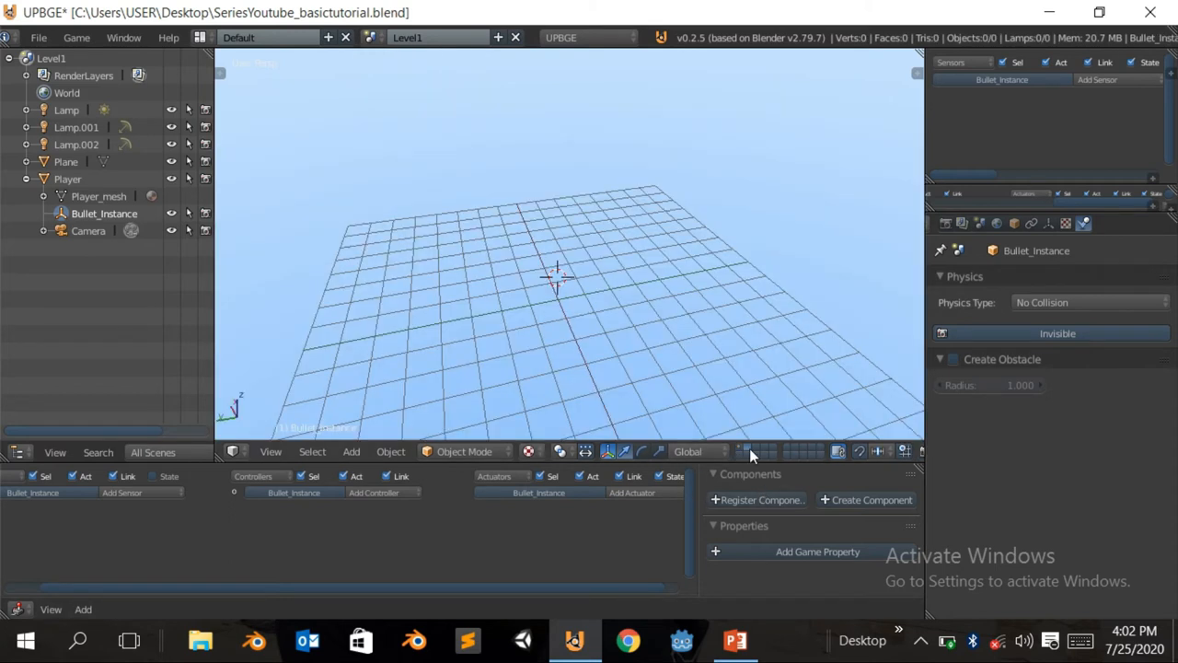
{"action": "mouse_move", "coordinate": [580, 341]}
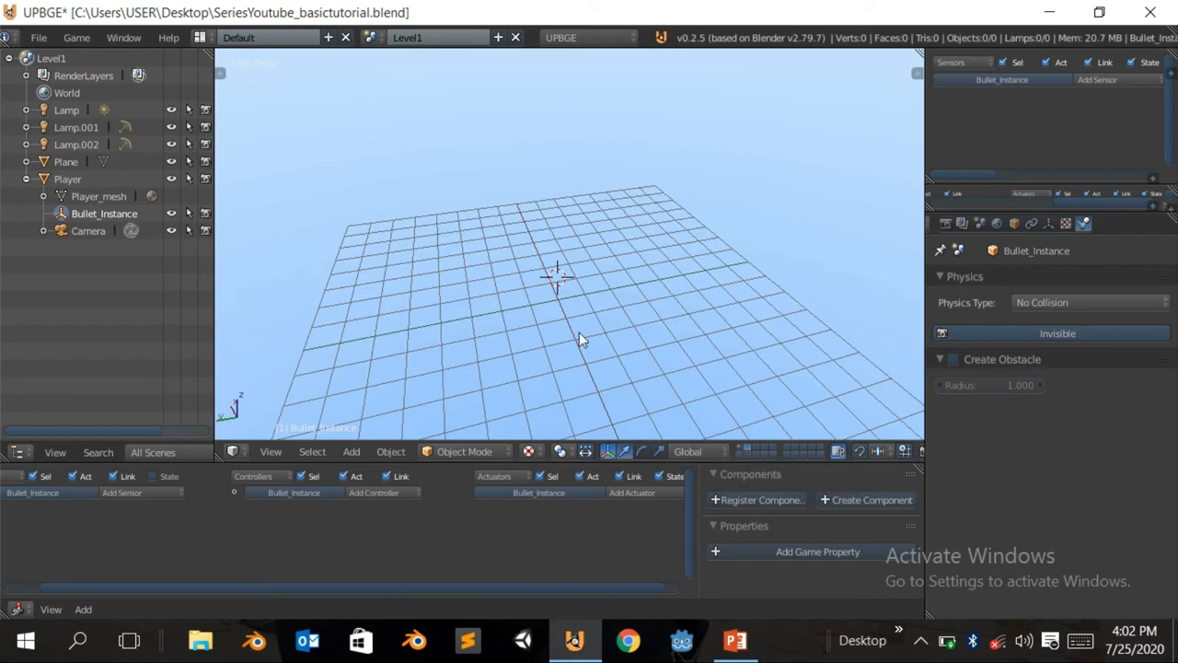
Add a UV Sphere mesh named Sphere to the empty scene area.
{"action": "left_click", "coordinate": [350, 451]}
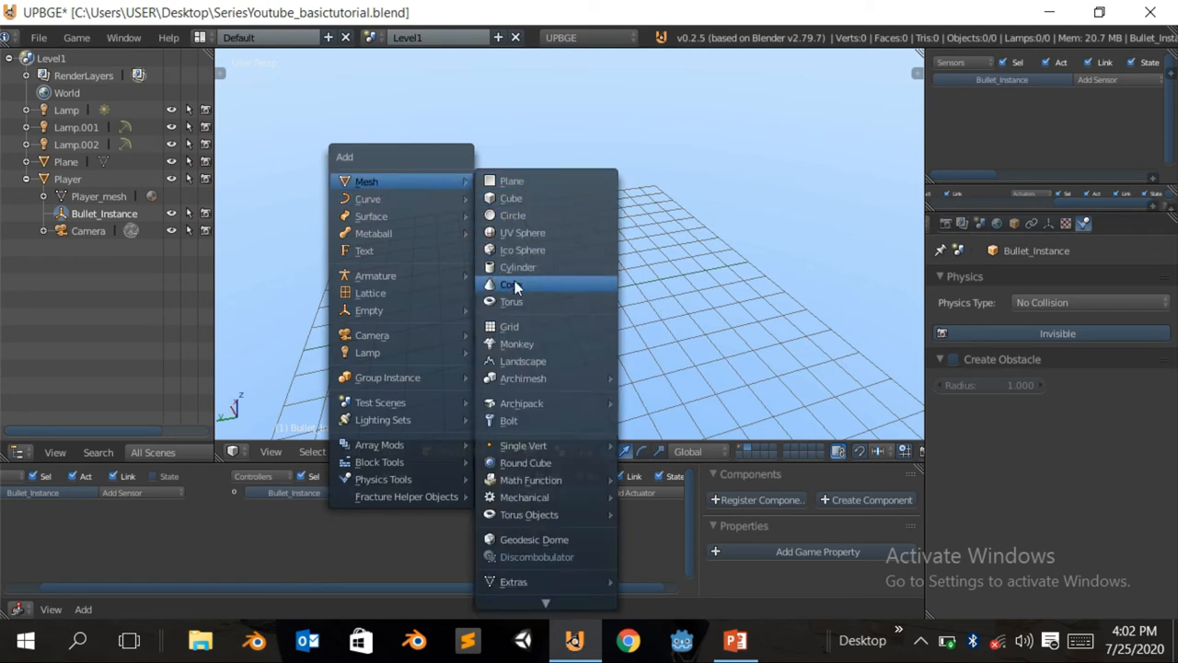
{"action": "left_click", "coordinate": [523, 232]}
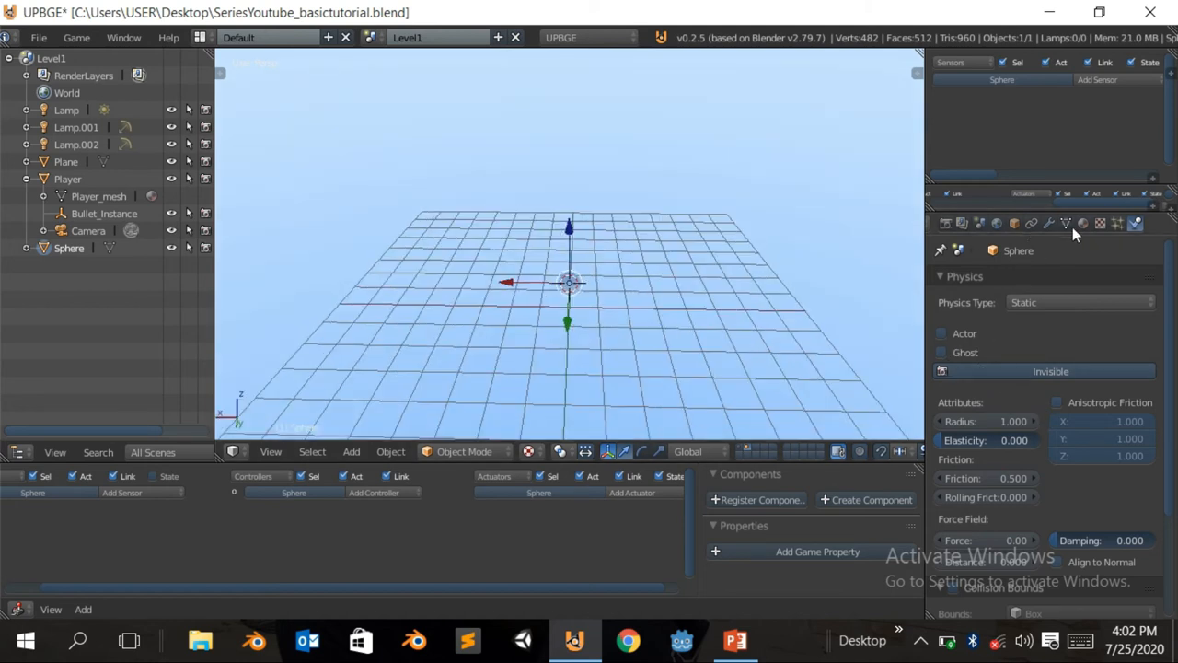
Link a material to the sphere and make its diffuse colour red.
{"action": "left_click", "coordinate": [1064, 223]}
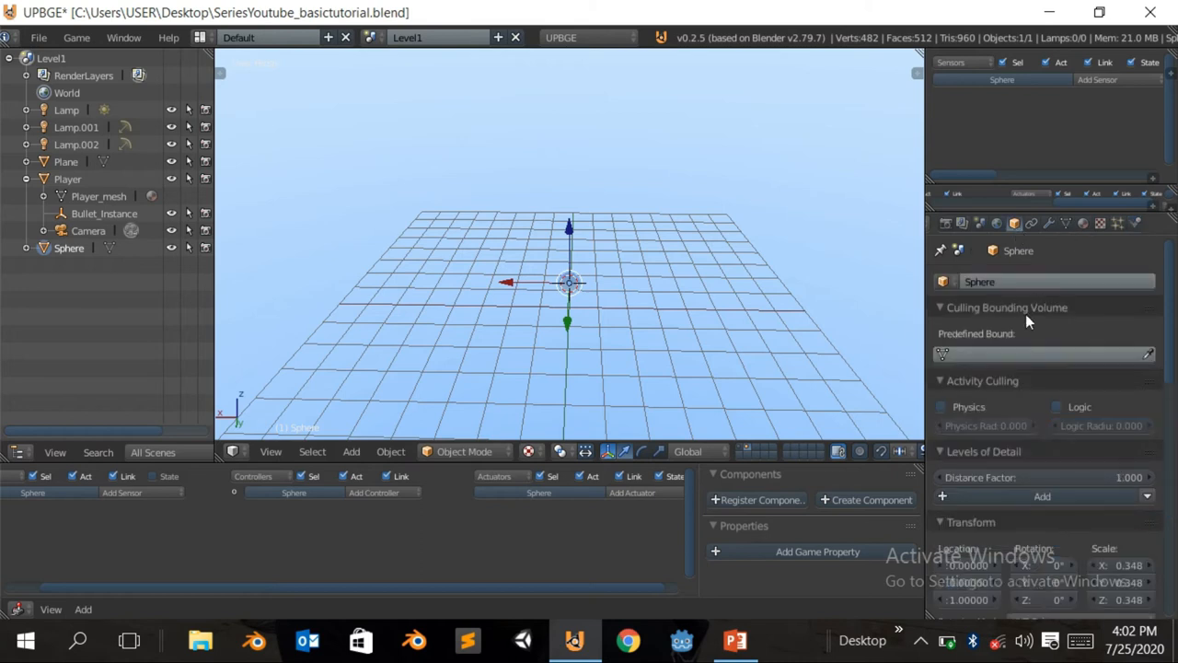
{"action": "left_click", "coordinate": [1083, 223]}
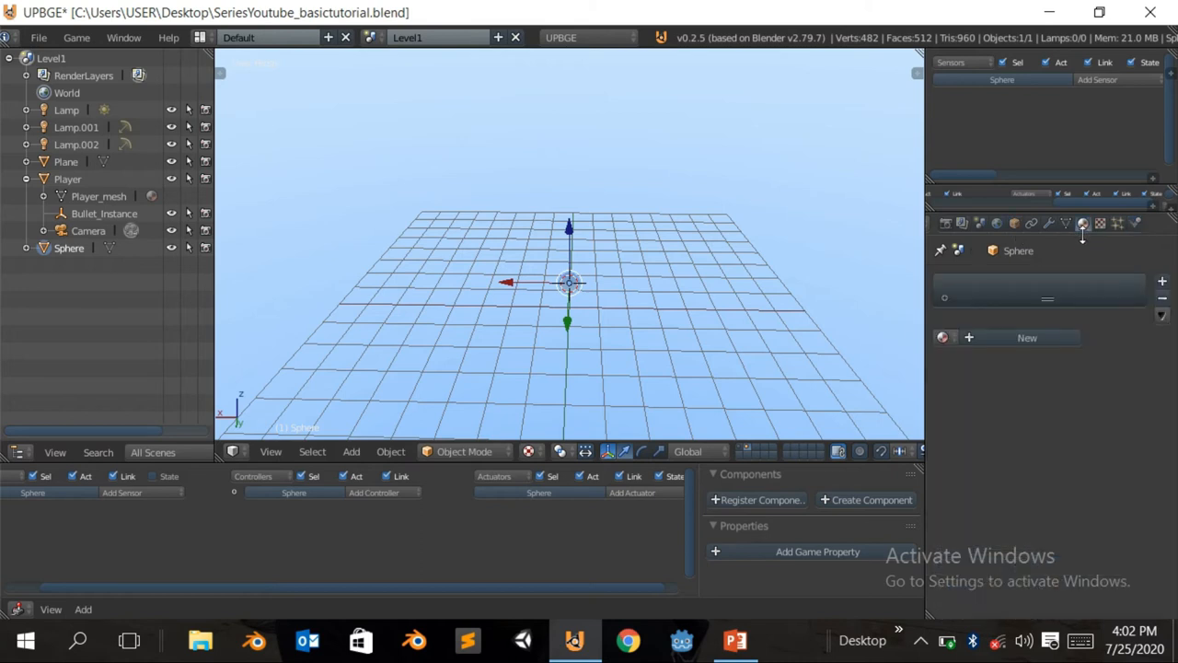
{"action": "mouse_move", "coordinate": [944, 338]}
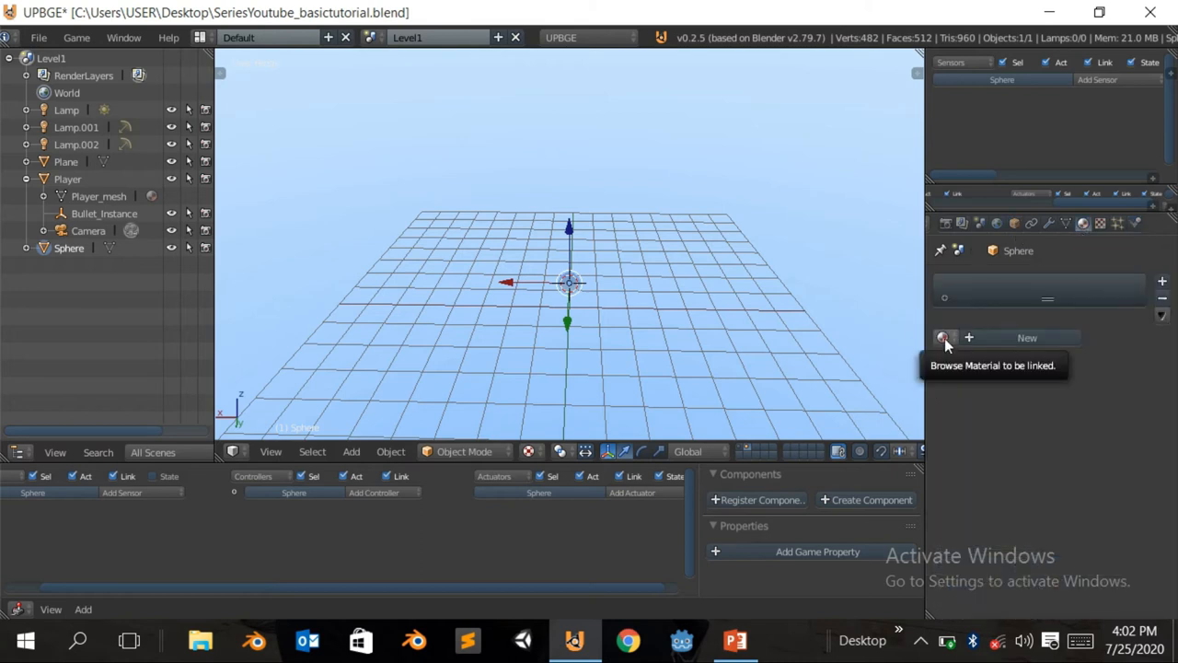
{"action": "left_click", "coordinate": [1027, 339]}
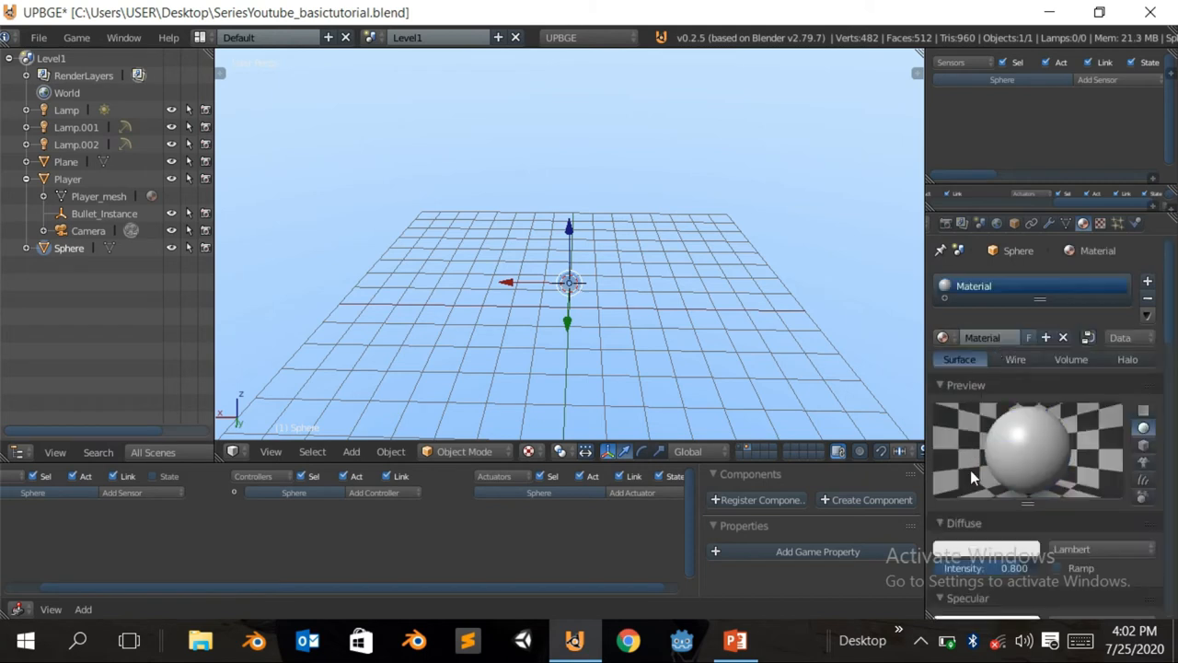
{"action": "left_click", "coordinate": [984, 549]}
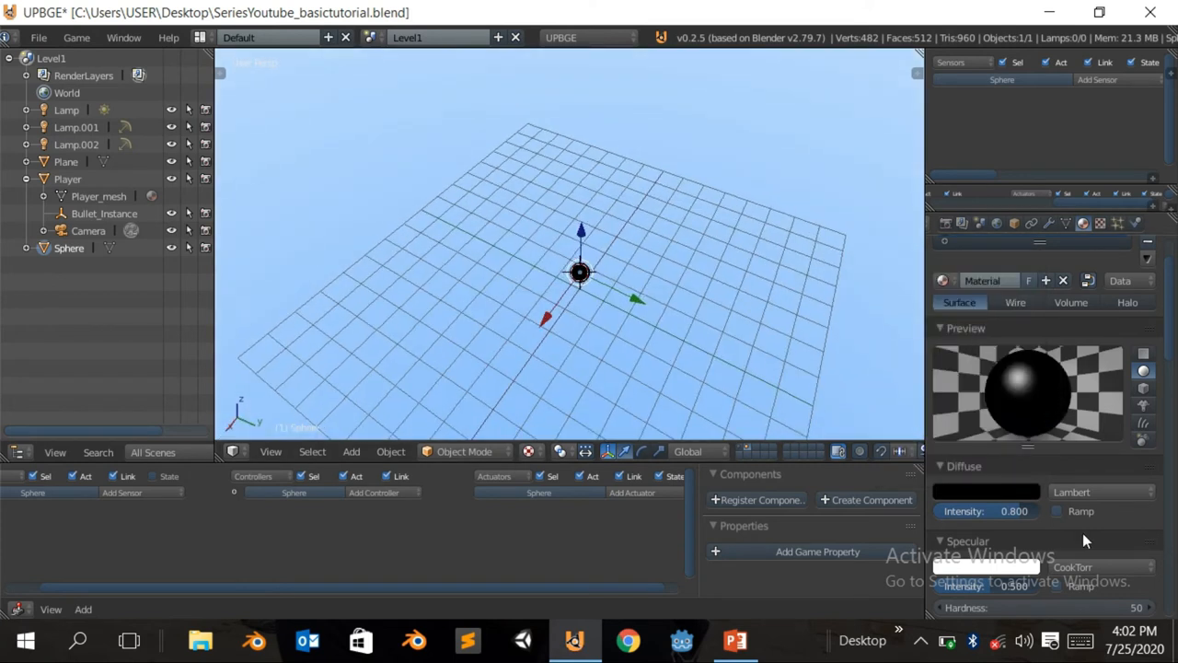
{"action": "left_click", "coordinate": [987, 491]}
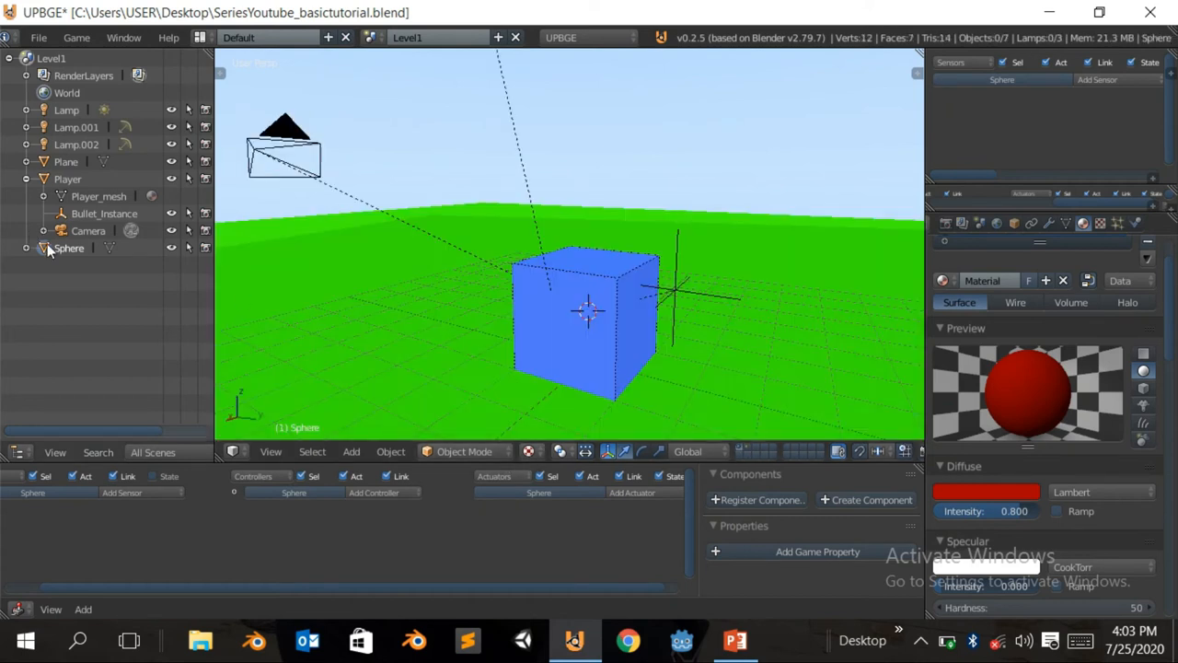
Rename the red sphere to Bullet, then select Bullet_Instance.
{"action": "double_click", "coordinate": [70, 249]}
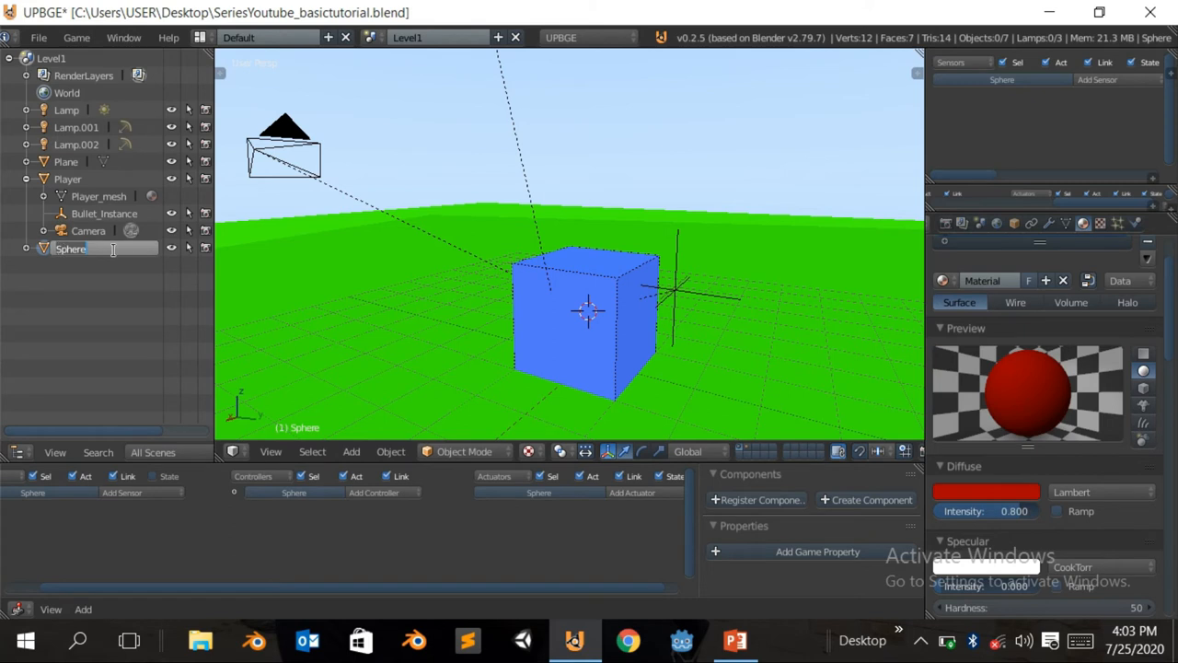
{"action": "type", "text": "Blut"}
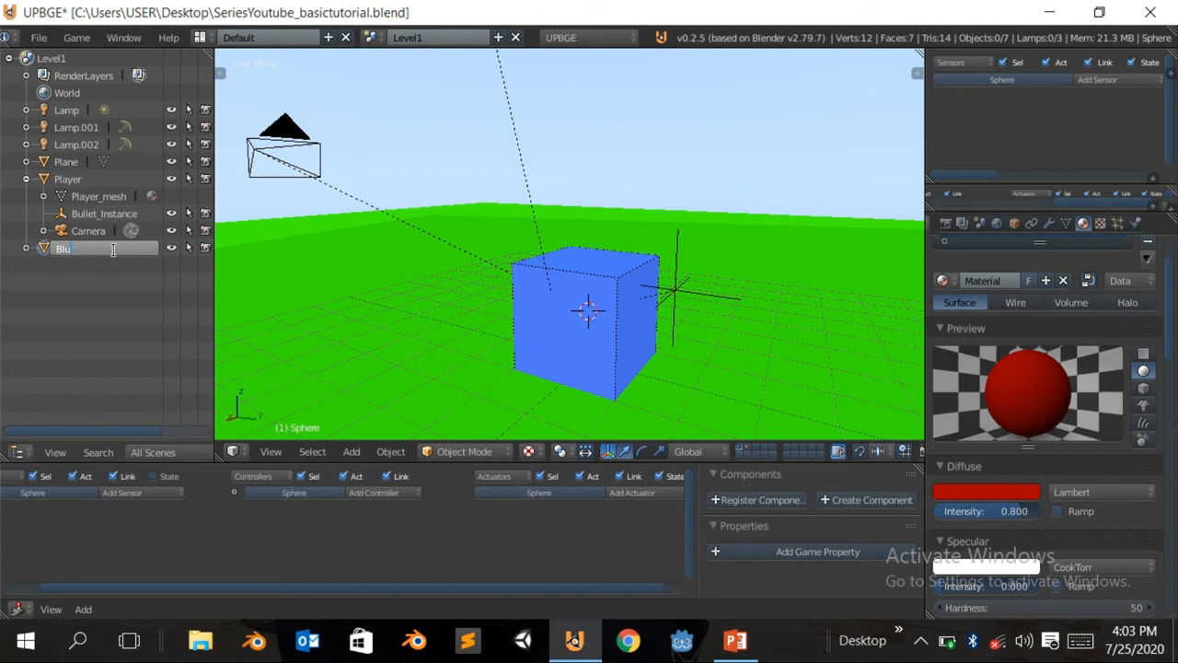
{"action": "key", "text": "BackSpace"}
{"action": "type", "text": "ullet"}
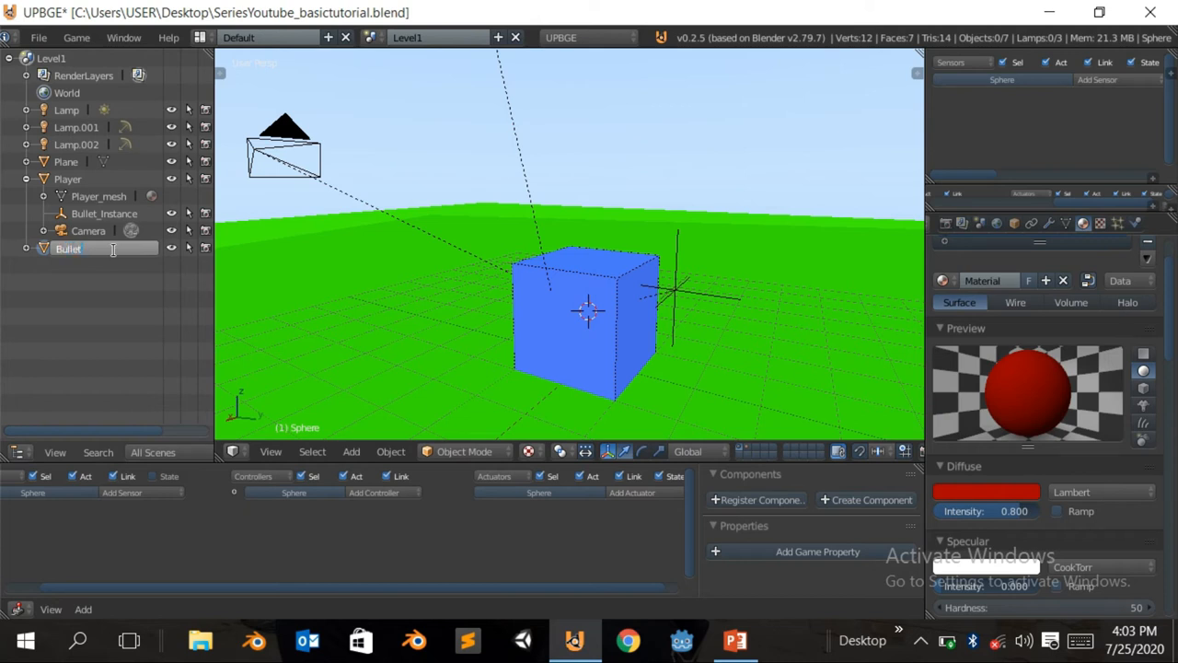
{"action": "left_click", "coordinate": [68, 249]}
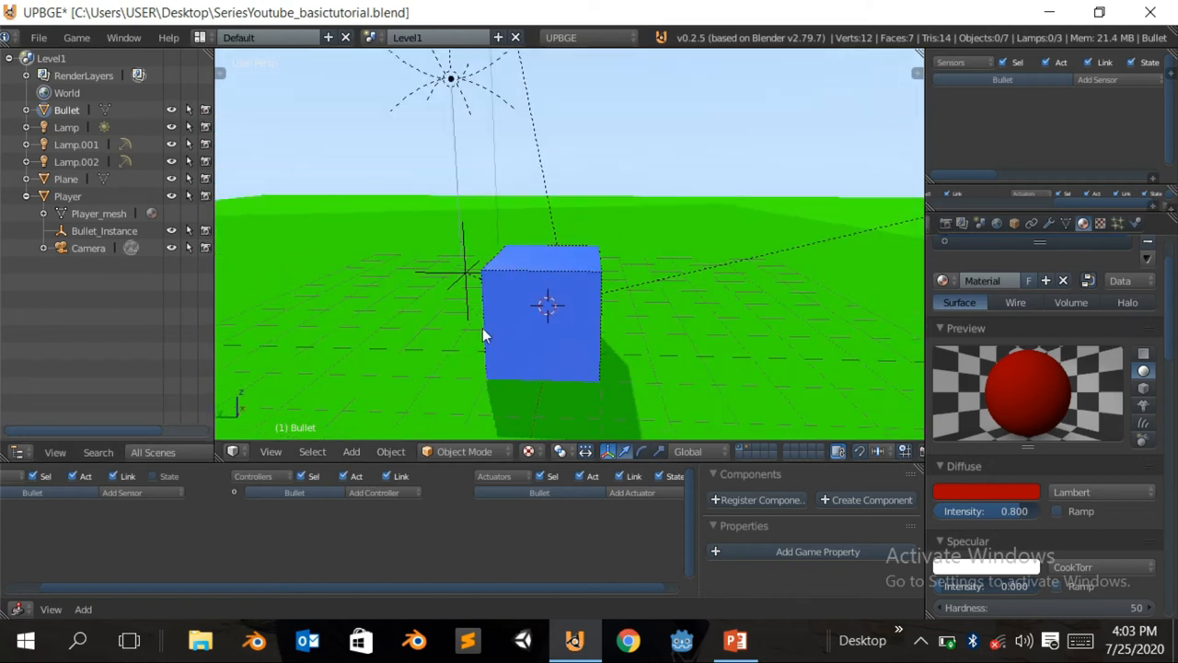
{"action": "left_click", "coordinate": [103, 230]}
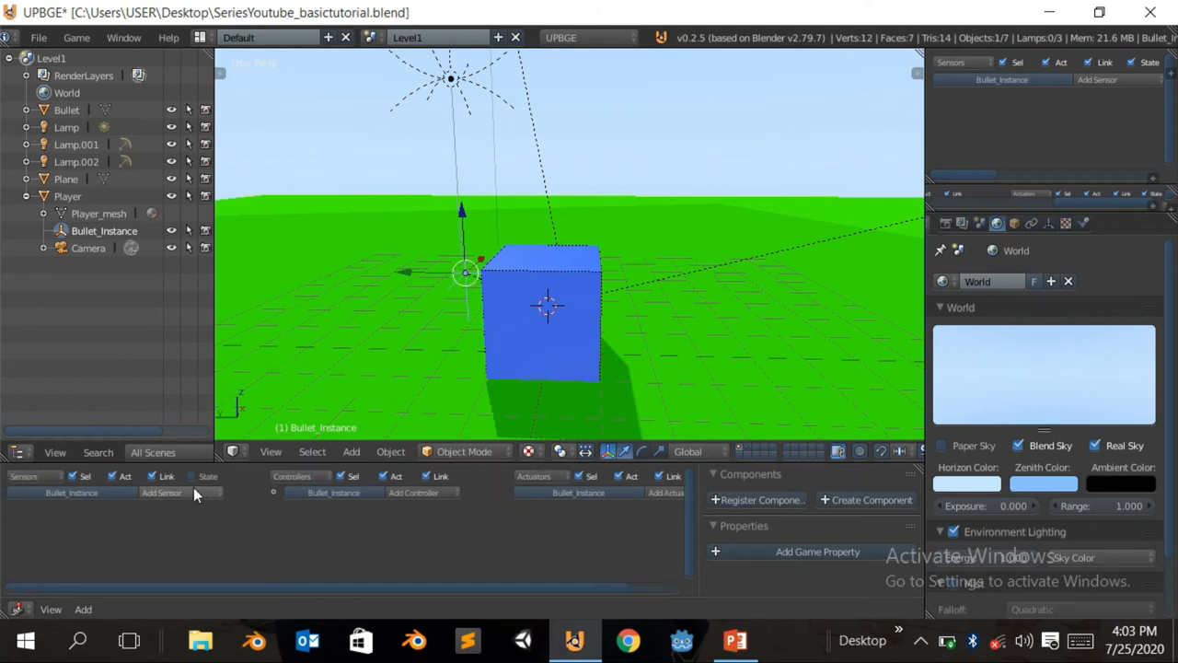
Give Bullet_Instance a Mouse sensor and an Edit Object actuator that adds the Bullet object.
{"action": "left_click", "coordinate": [162, 493]}
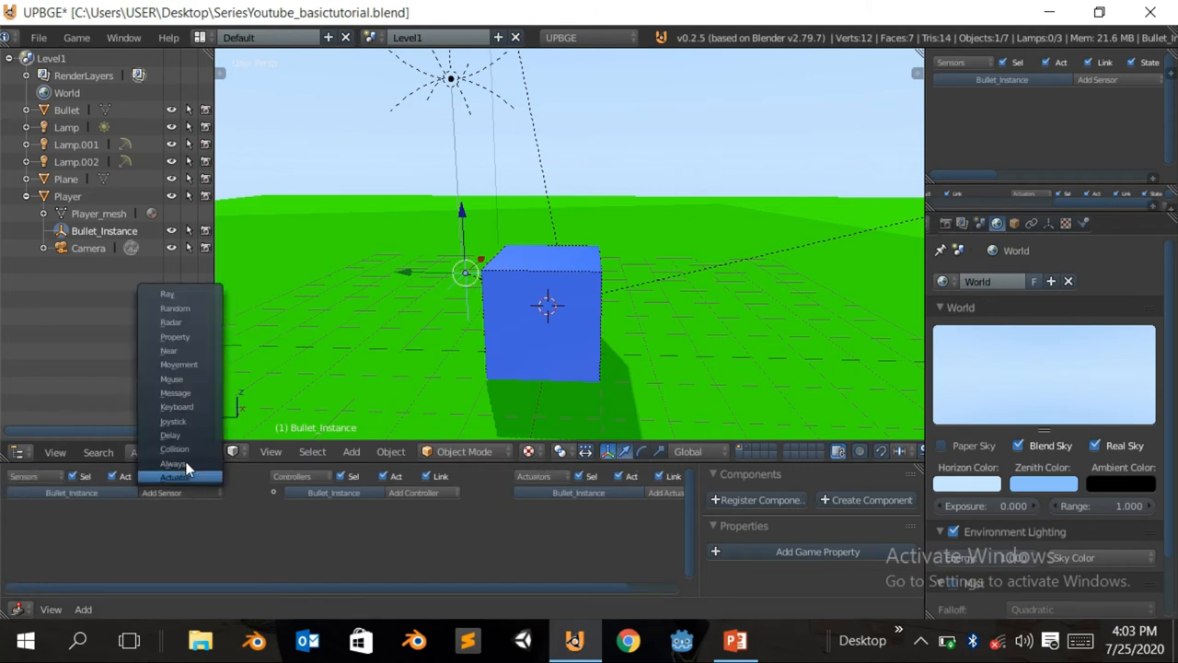
{"action": "left_click", "coordinate": [171, 379]}
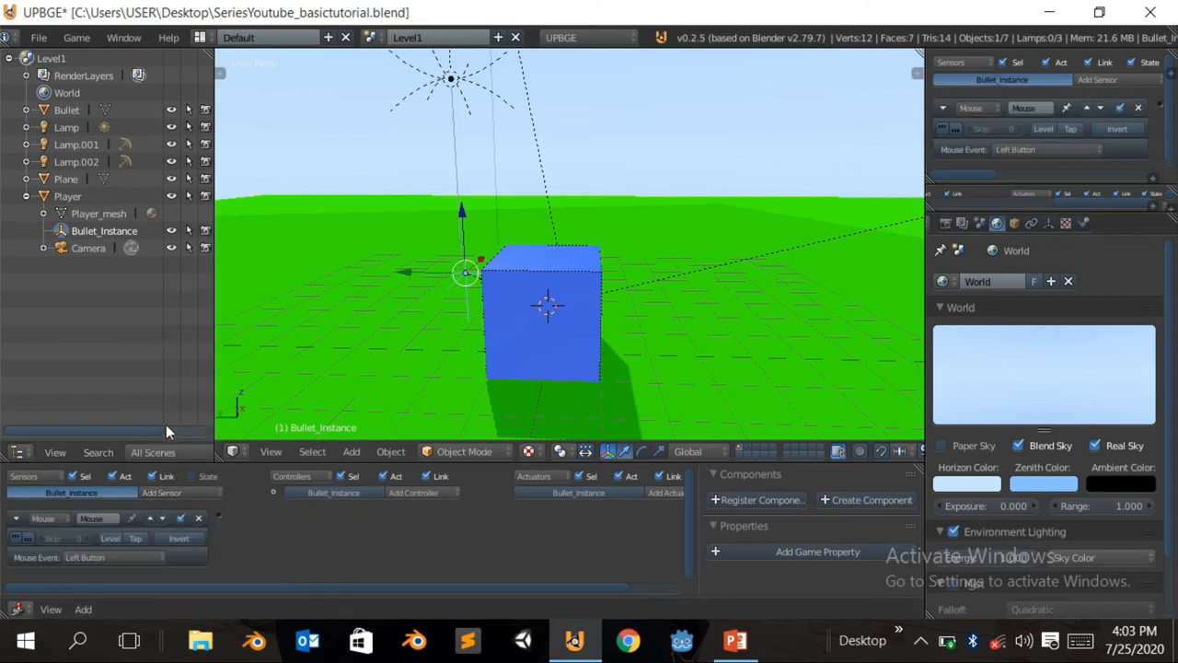
{"action": "mouse_move", "coordinate": [162, 537]}
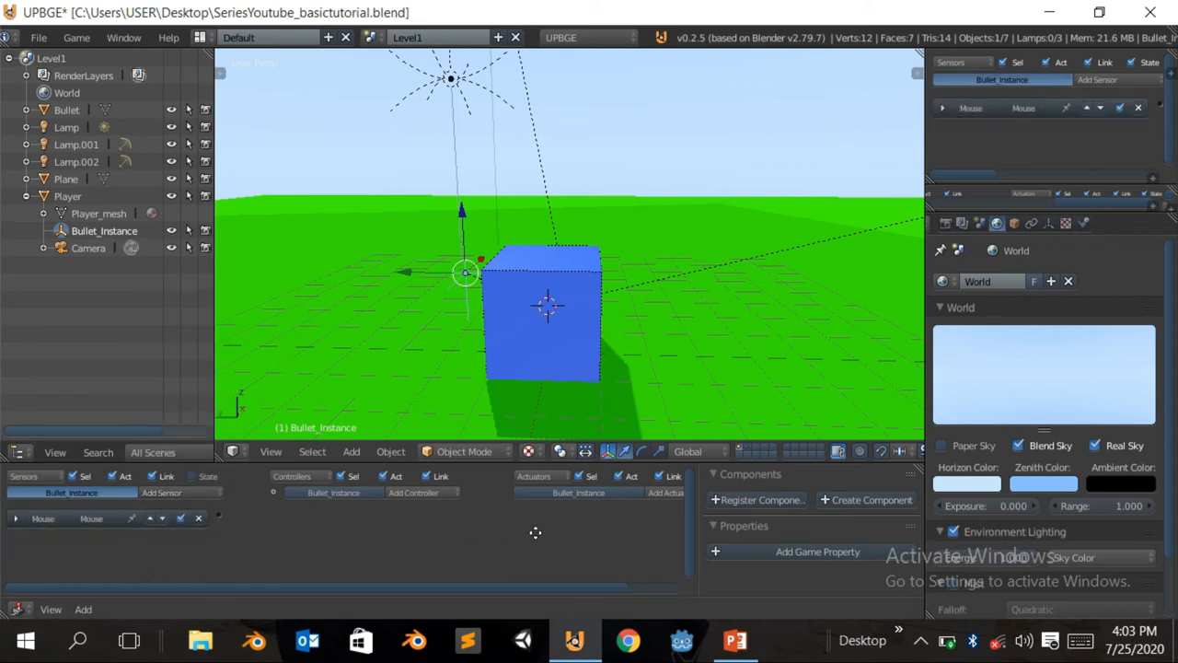
{"action": "left_click", "coordinate": [665, 491]}
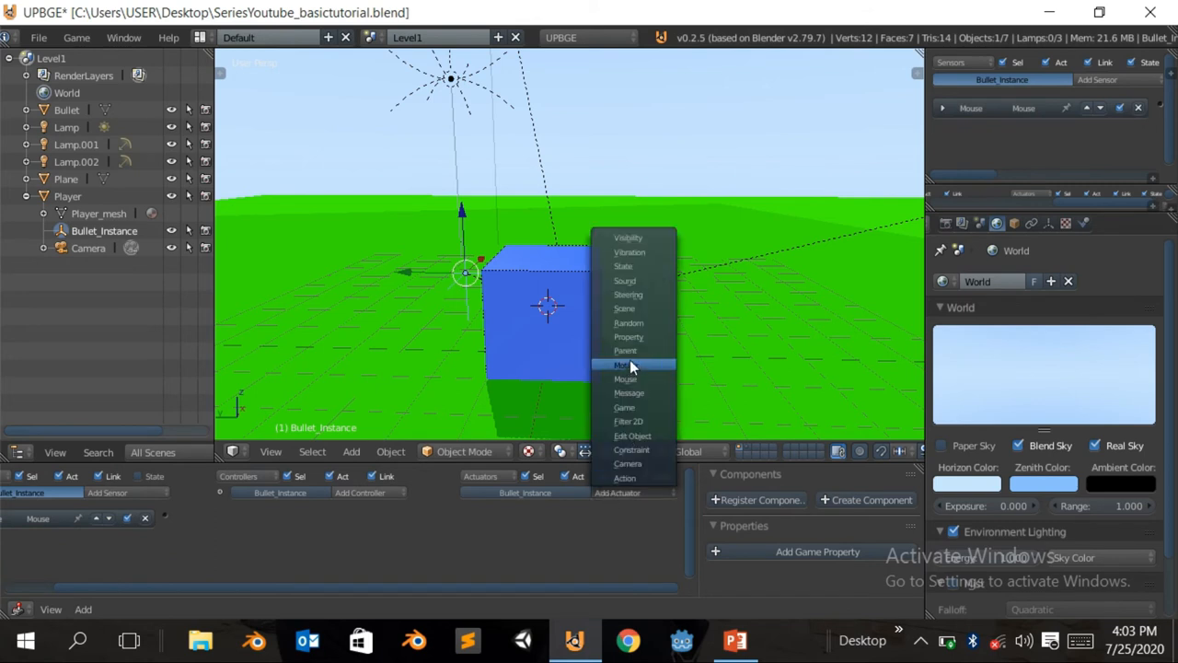
{"action": "mouse_move", "coordinate": [624, 407]}
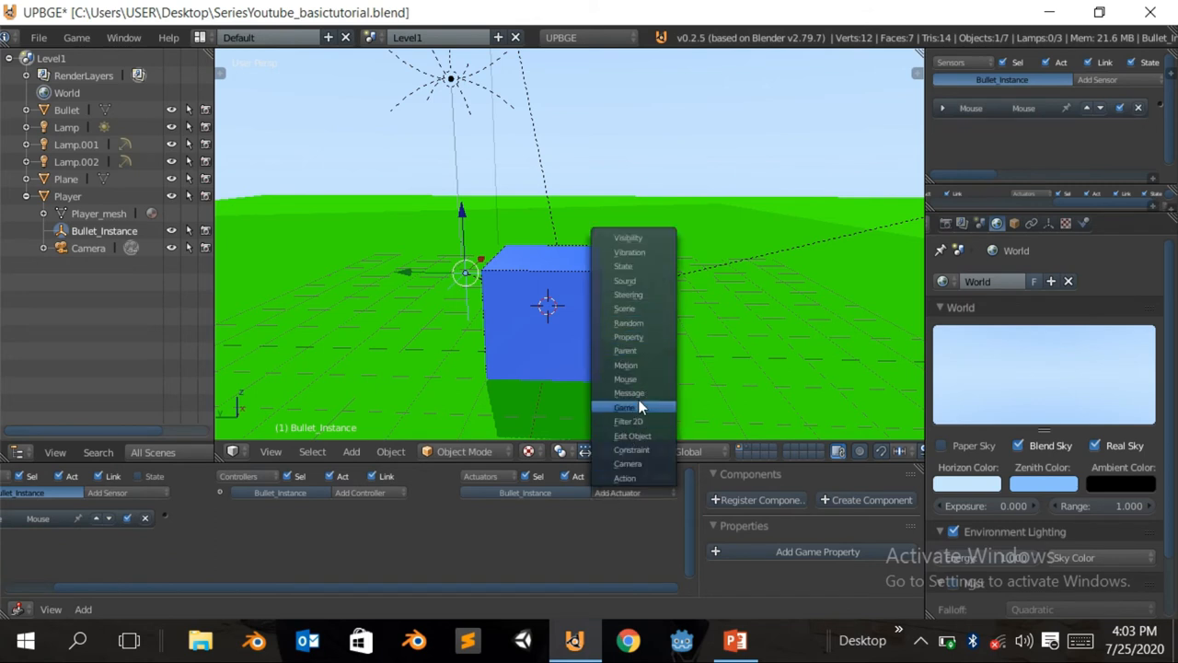
{"action": "mouse_move", "coordinate": [630, 335]}
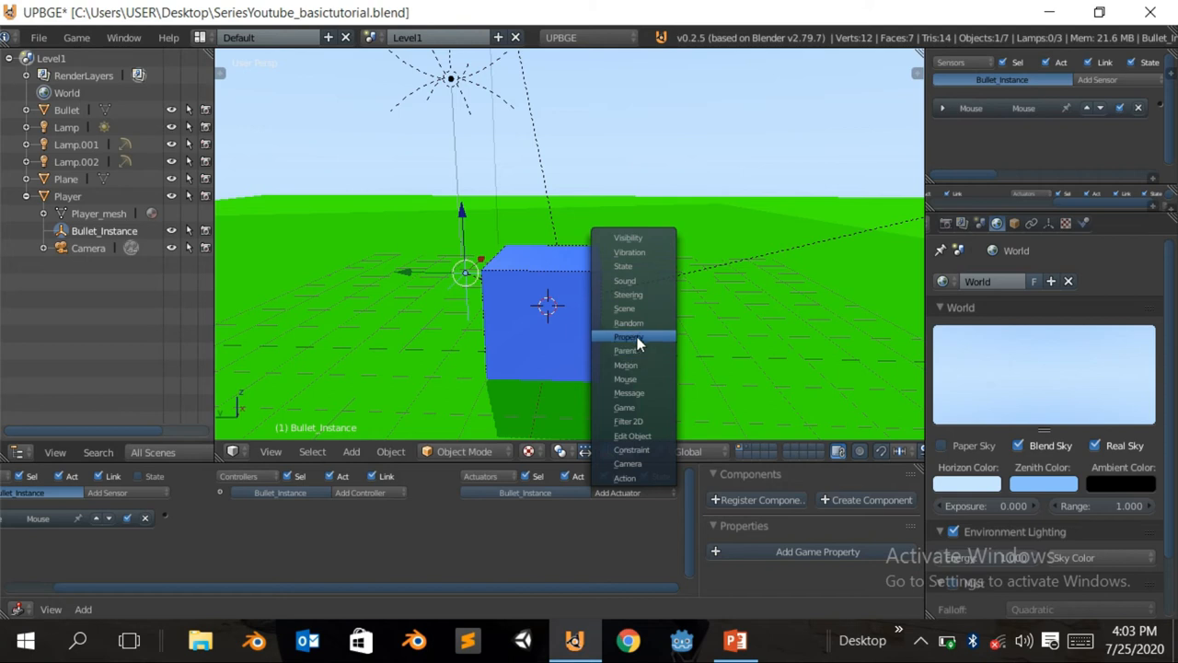
{"action": "mouse_move", "coordinate": [629, 449]}
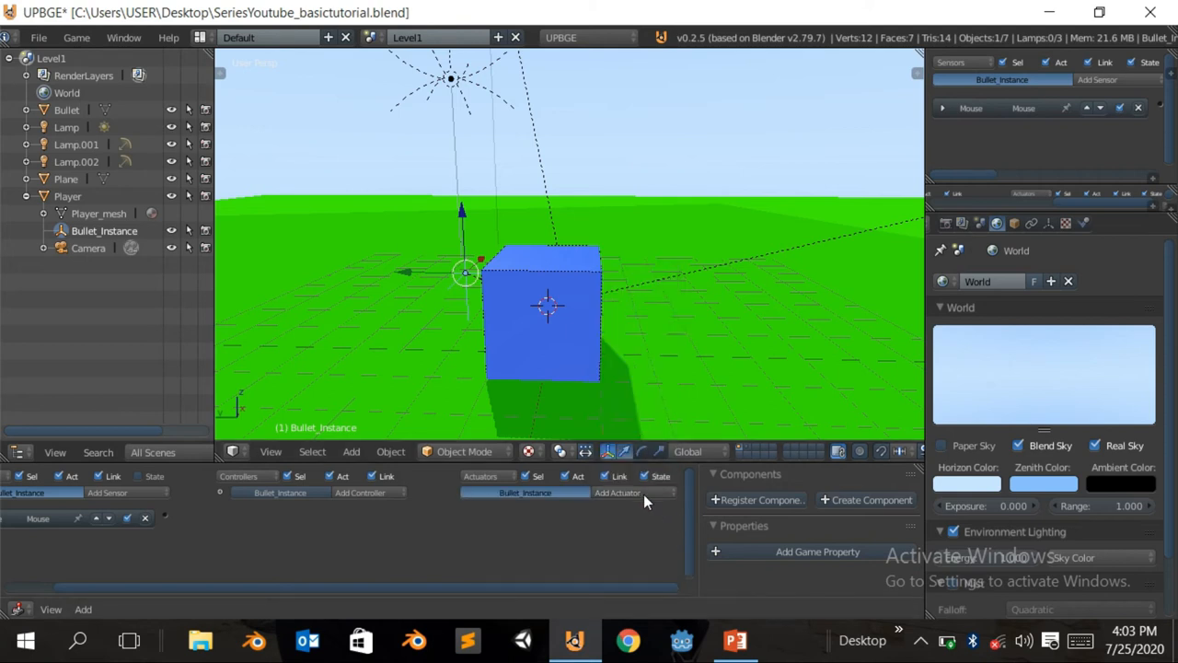
{"action": "left_click", "coordinate": [617, 493]}
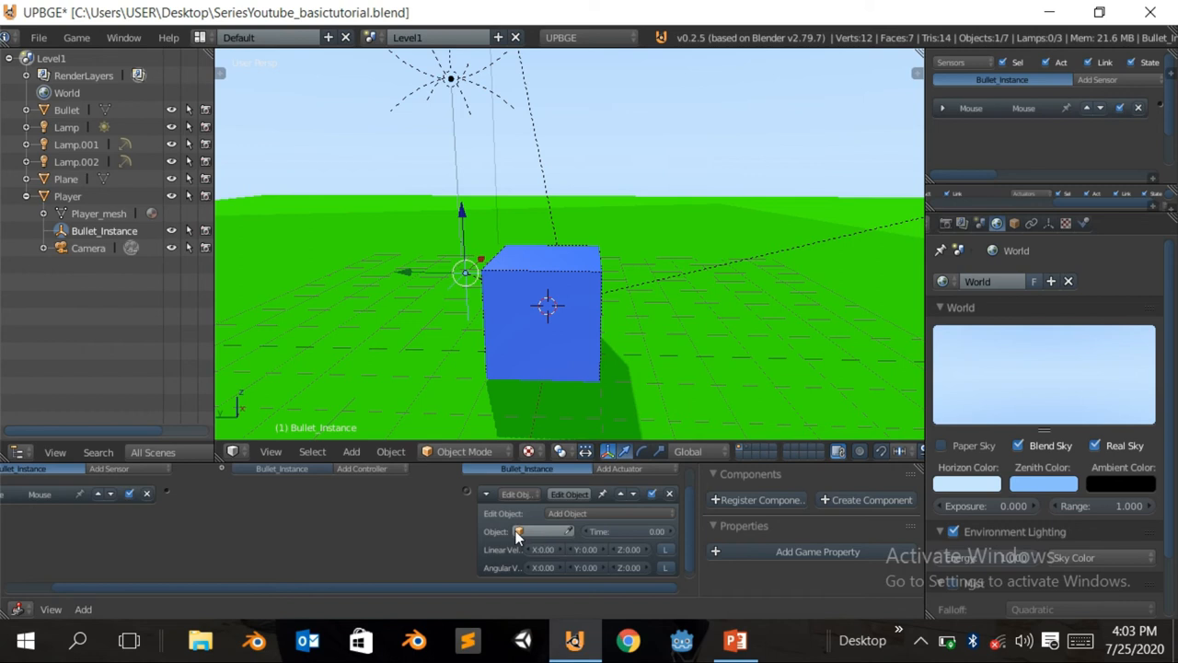
{"action": "left_click", "coordinate": [543, 530]}
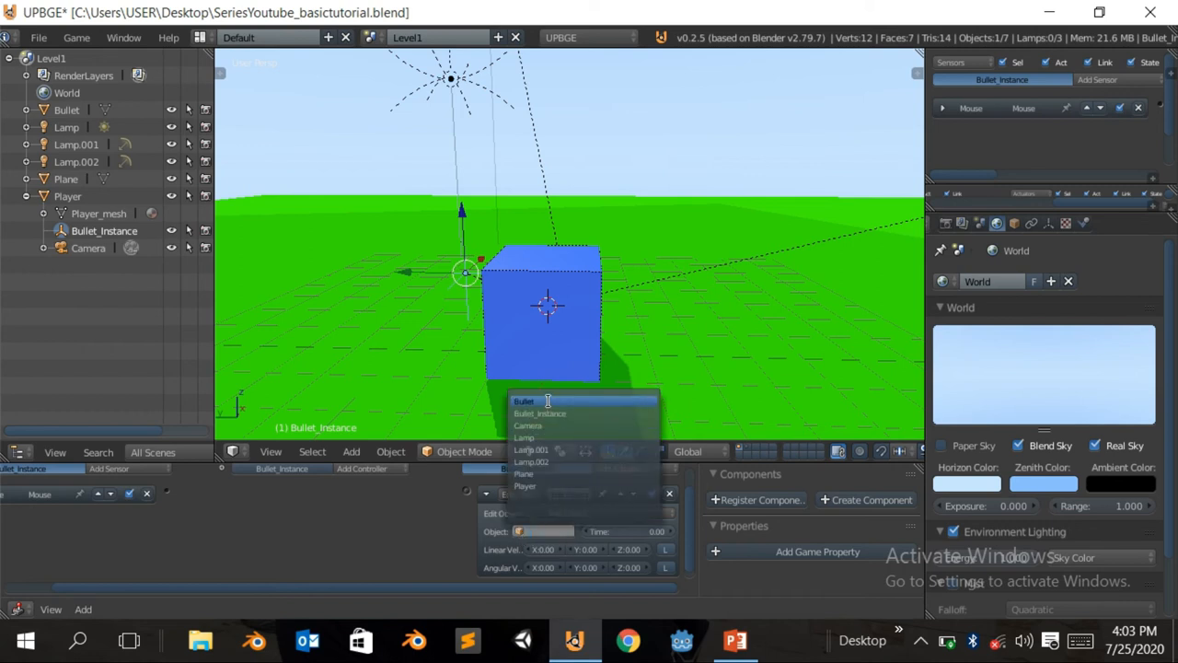
{"action": "left_click", "coordinate": [523, 401]}
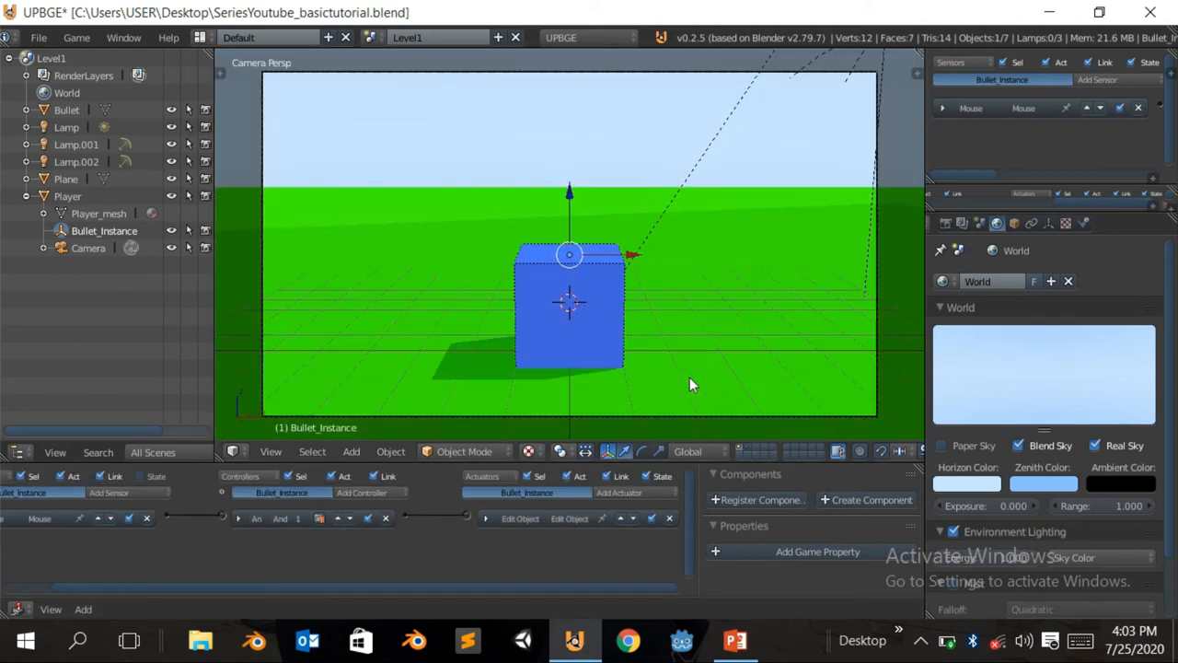
Show the layer holding only the red Bullet sphere, whose logic is still empty.
{"action": "key", "text": "p"}
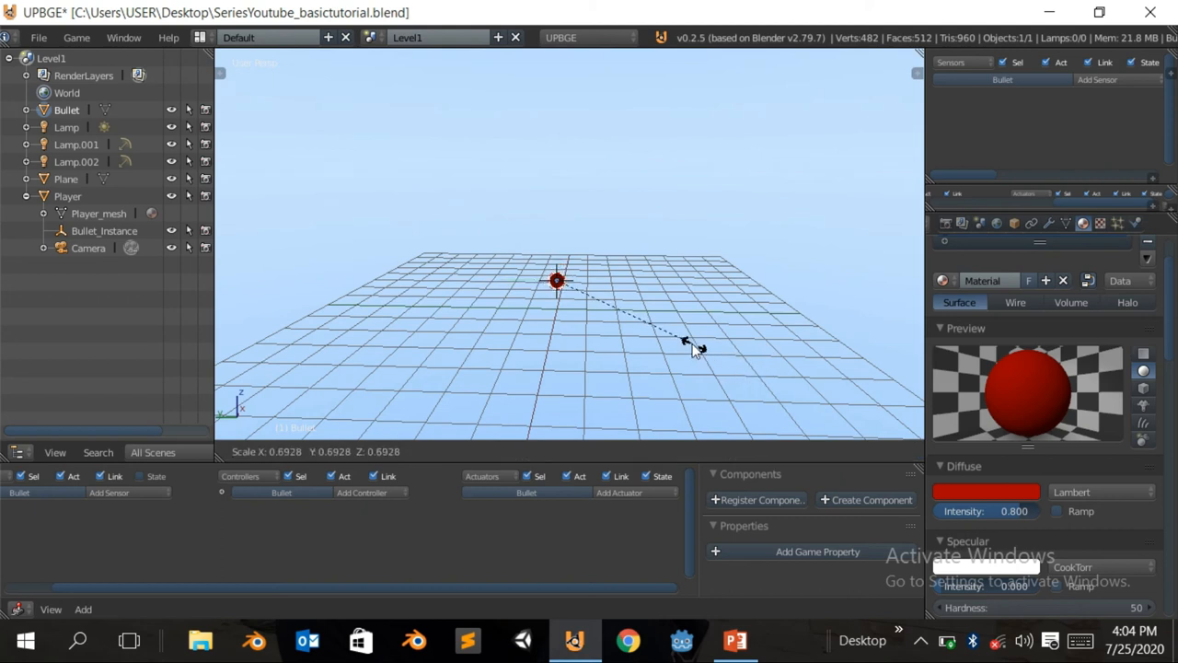
View the Bullet layer through the camera with the red sphere centred on the grid.
{"action": "left_click", "coordinate": [641, 329]}
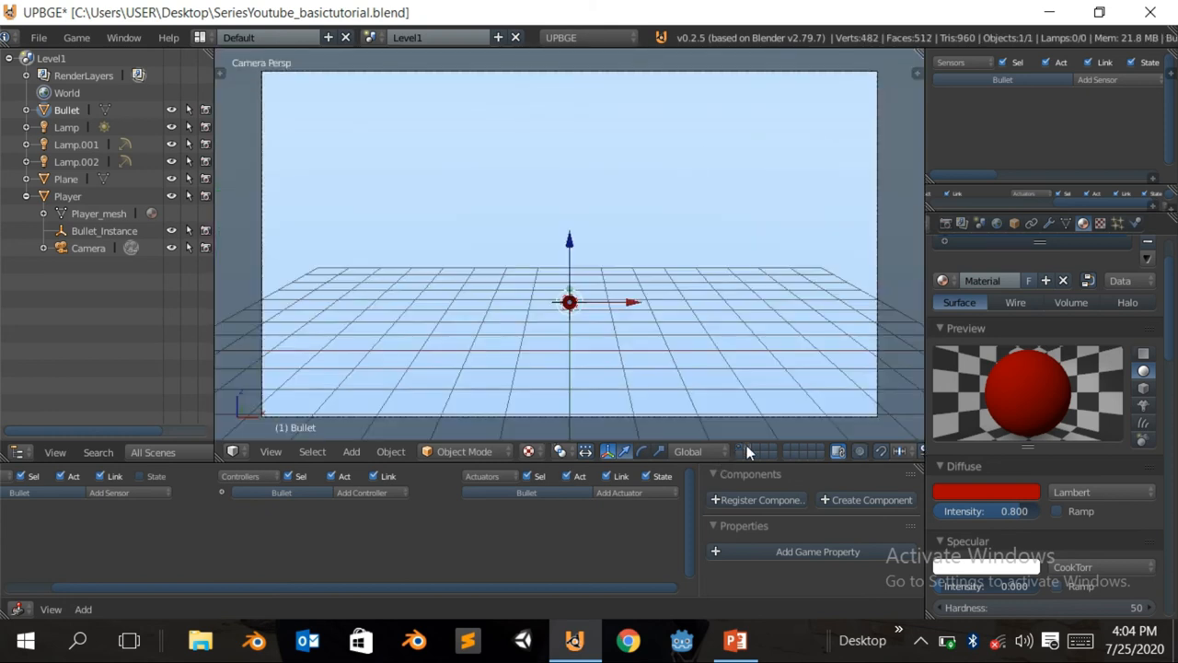
{"action": "mouse_move", "coordinate": [569, 309]}
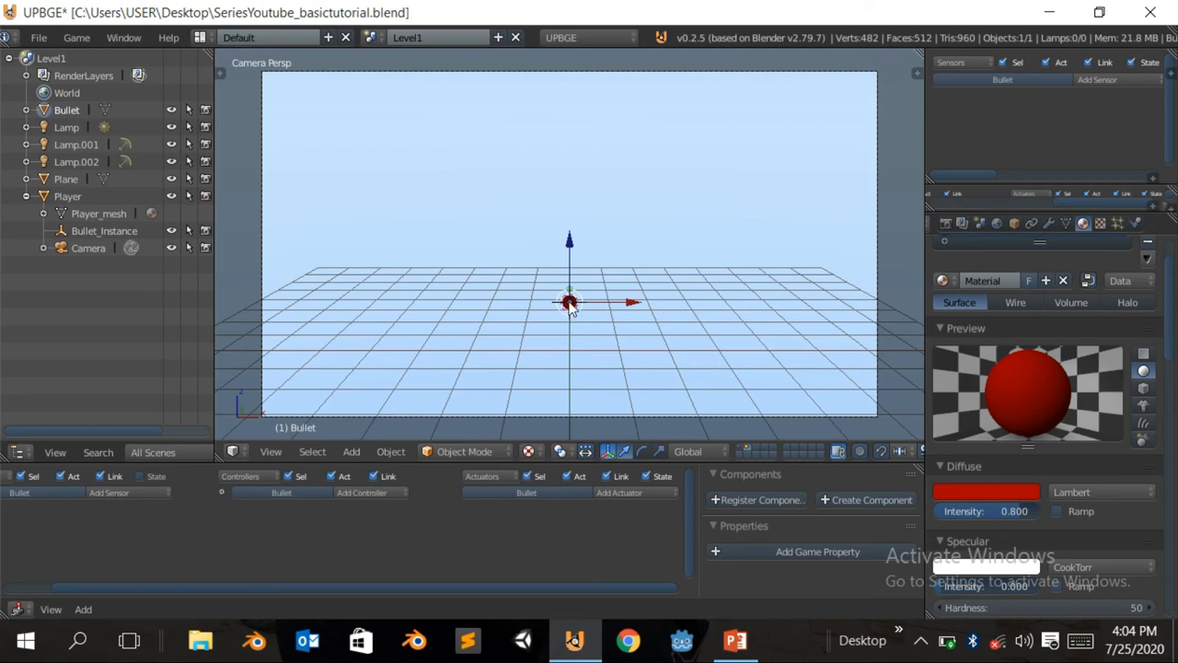
Give the red bullet sphere an Always sensor, And controller and Simple Motion actuator moving it forward.
{"action": "left_click", "coordinate": [140, 492]}
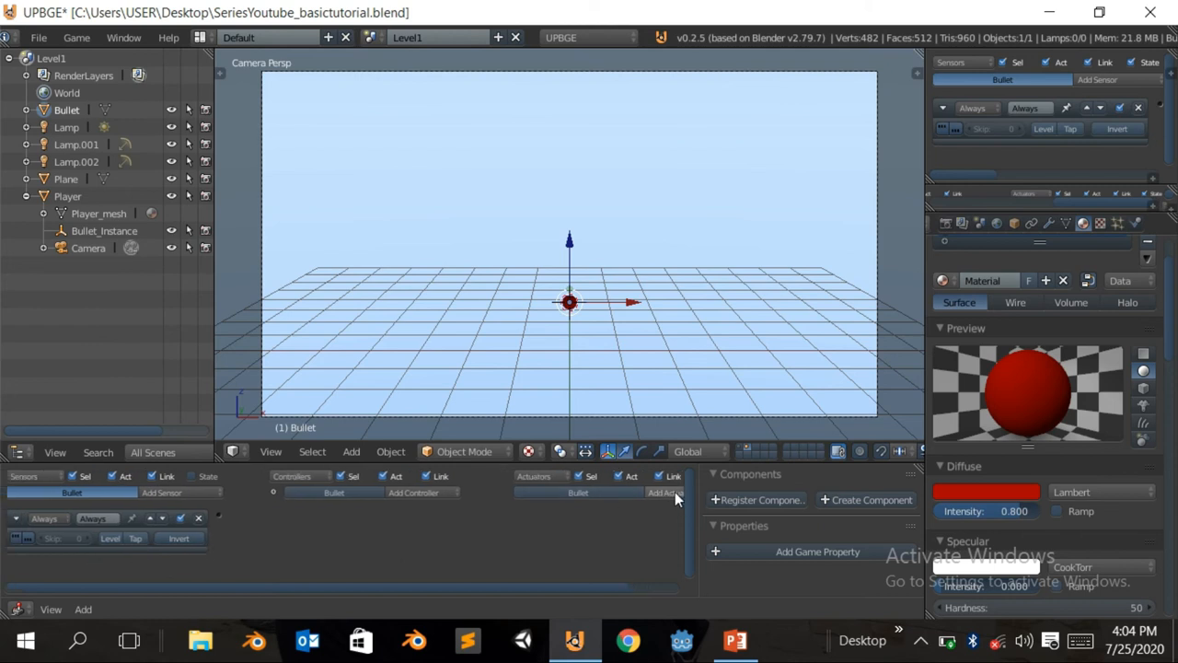
{"action": "left_click", "coordinate": [677, 496]}
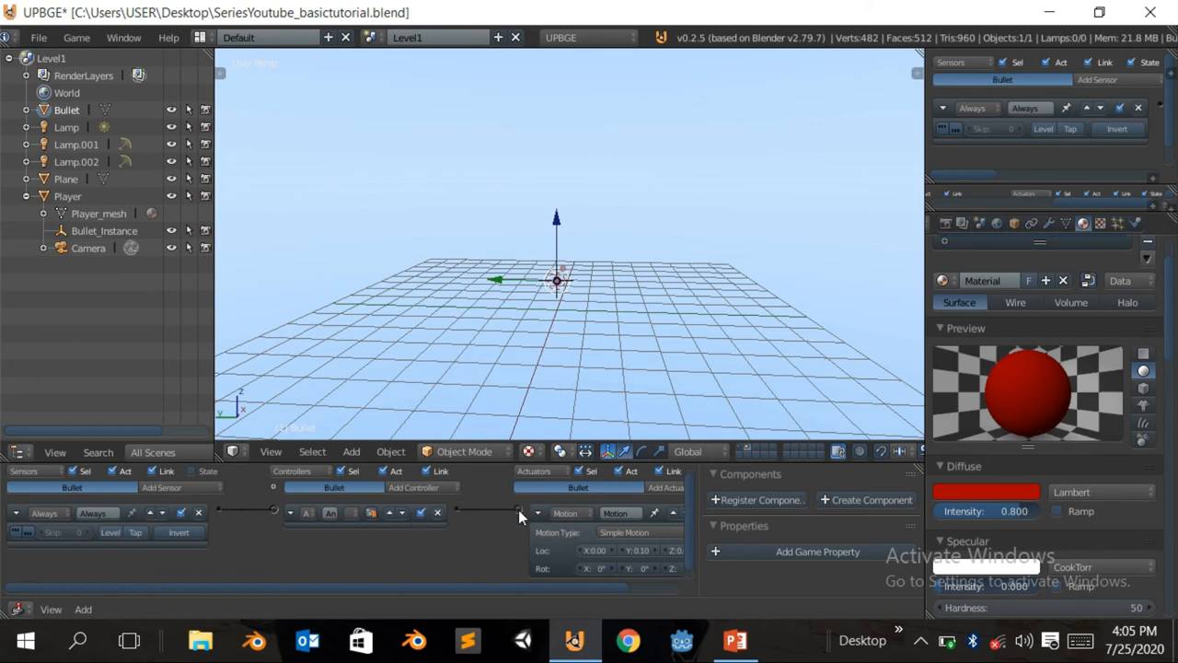
{"action": "left_click", "coordinate": [537, 511]}
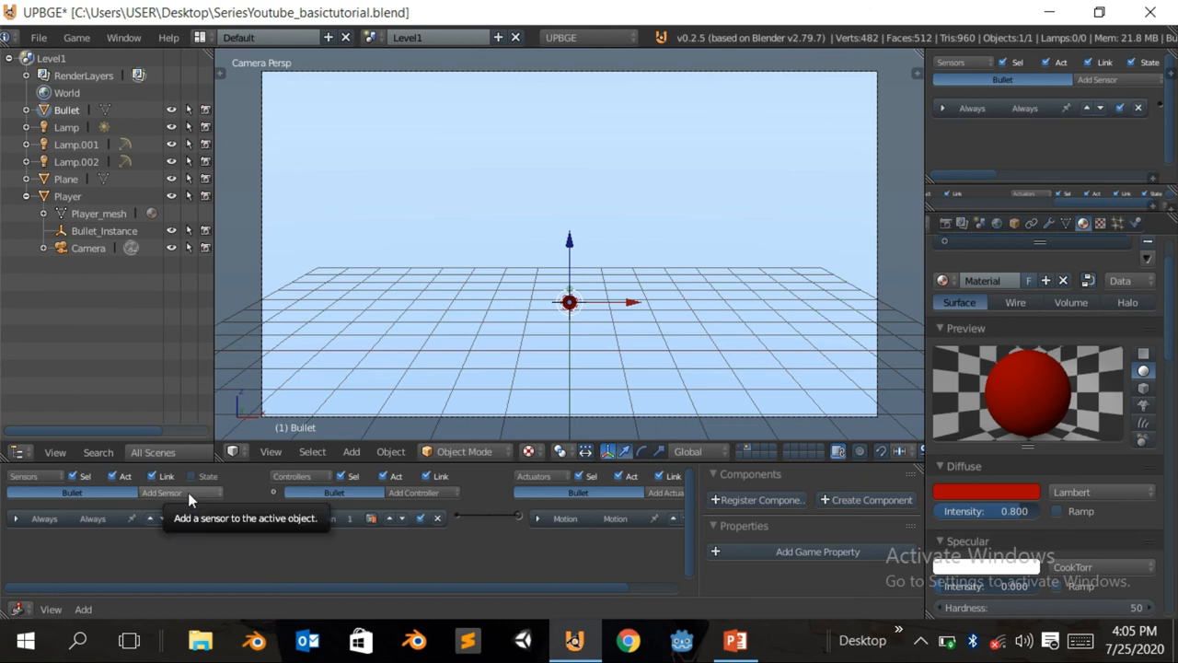
{"action": "mouse_move", "coordinate": [202, 549]}
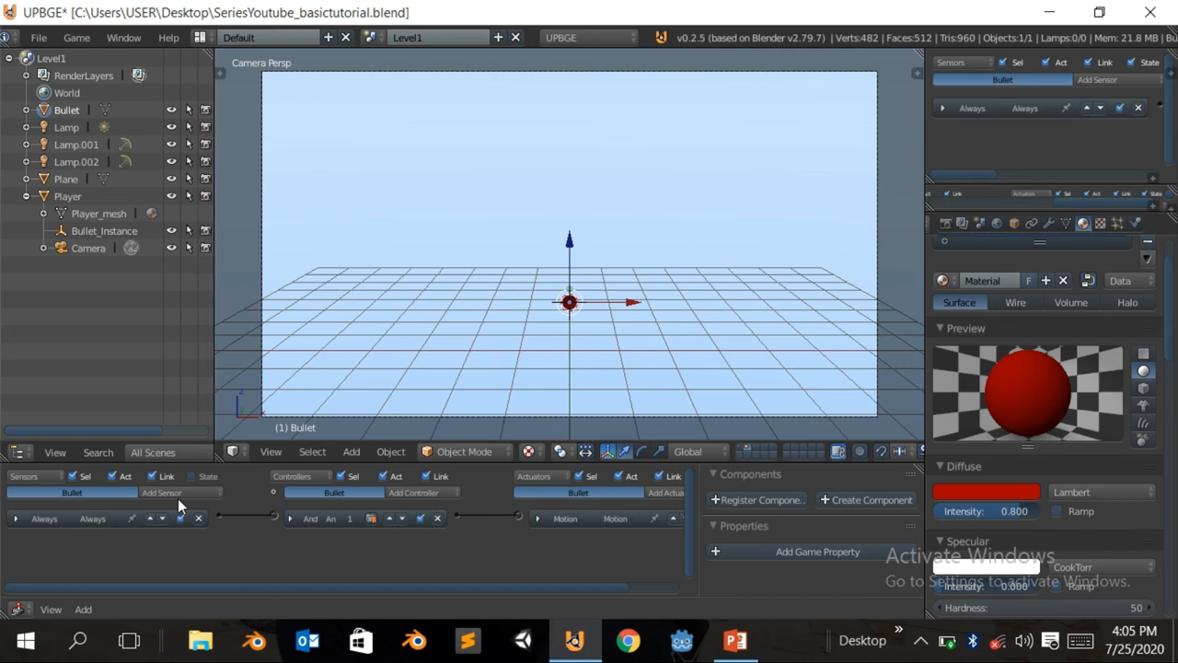
{"action": "mouse_move", "coordinate": [477, 188]}
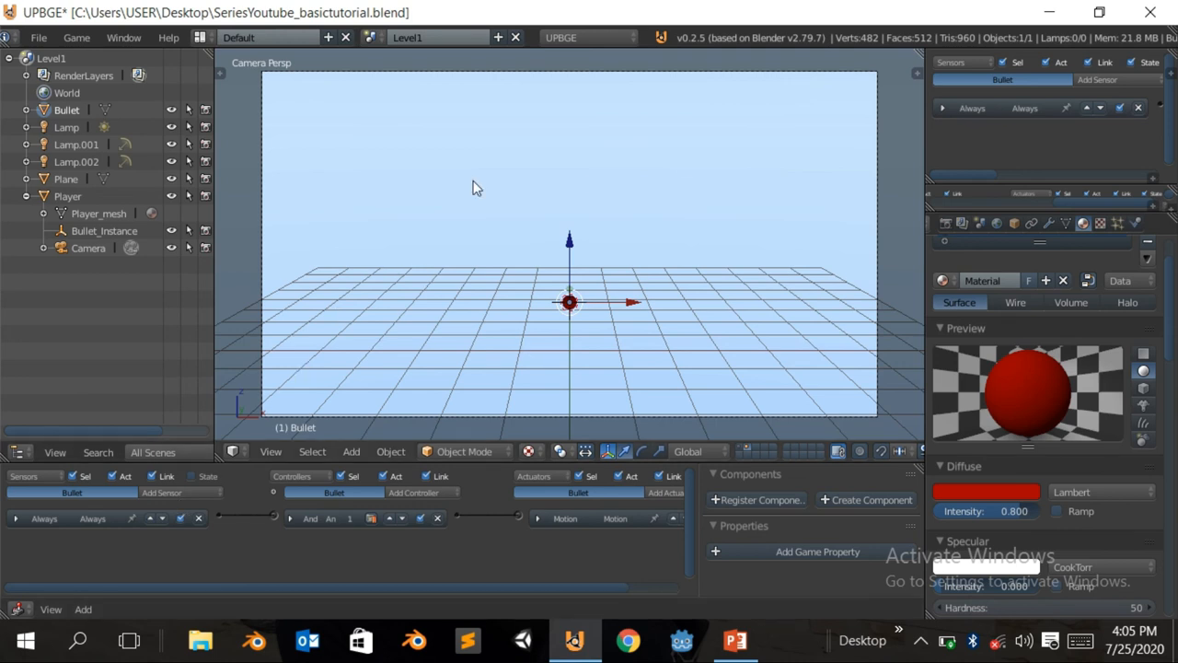
Add a Delay sensor linked to an Edit Object actuator in End Object mode so the bullet self-deletes.
{"action": "left_click", "coordinate": [162, 493]}
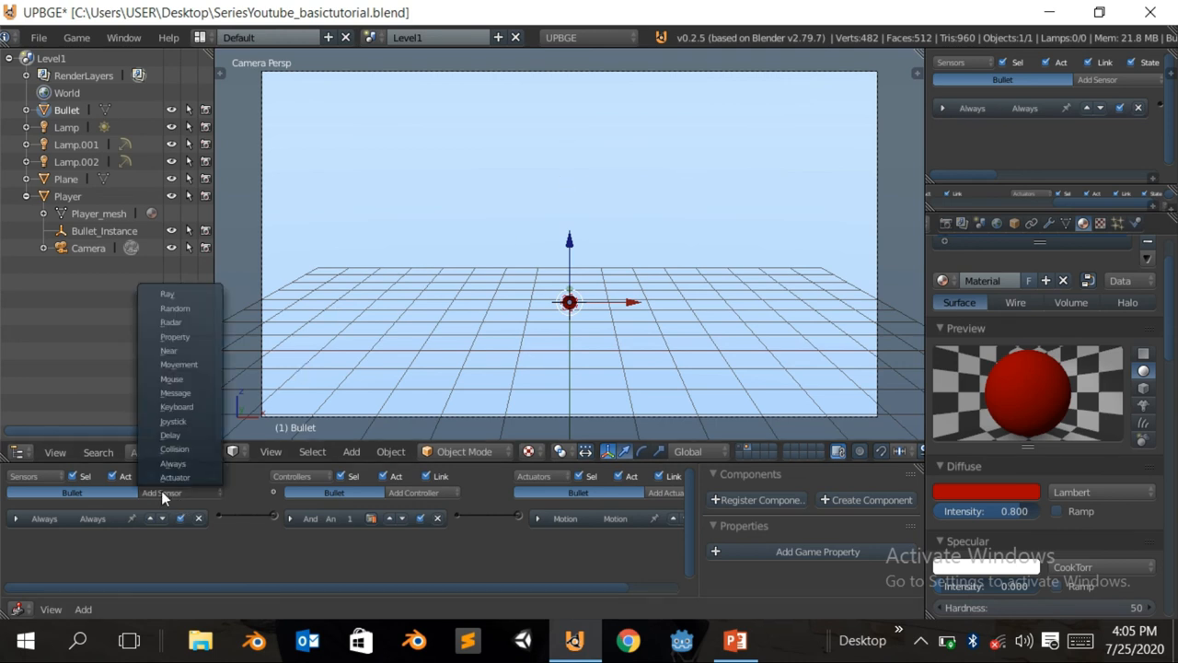
{"action": "left_click", "coordinate": [169, 434]}
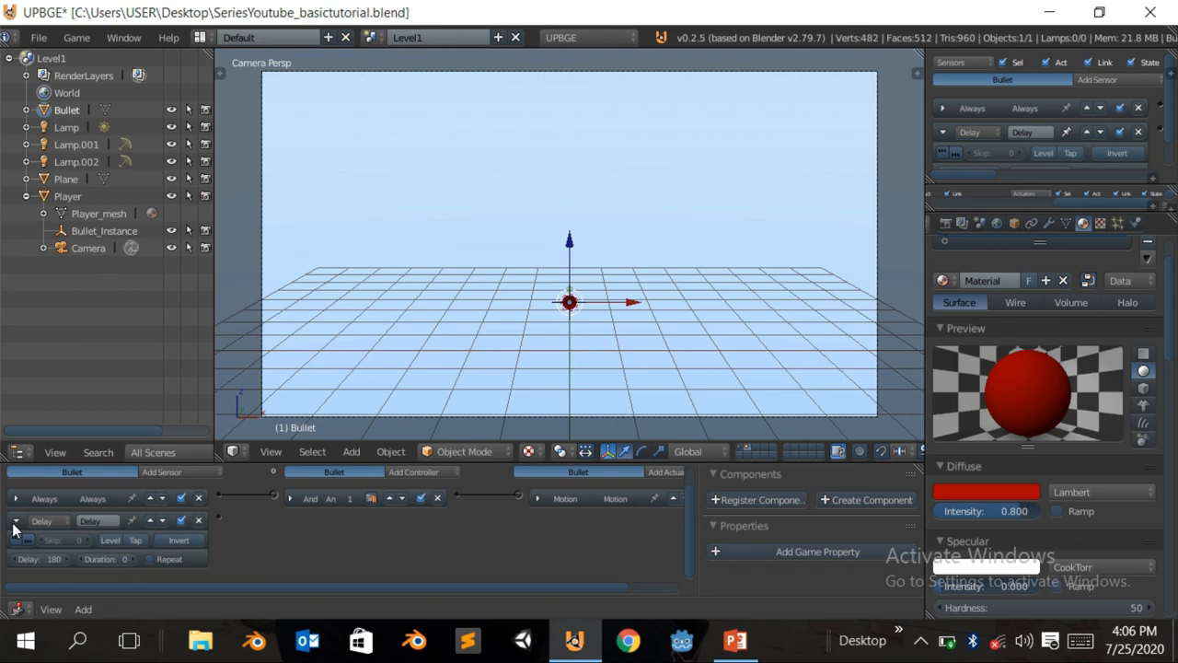
{"action": "left_click", "coordinate": [655, 473]}
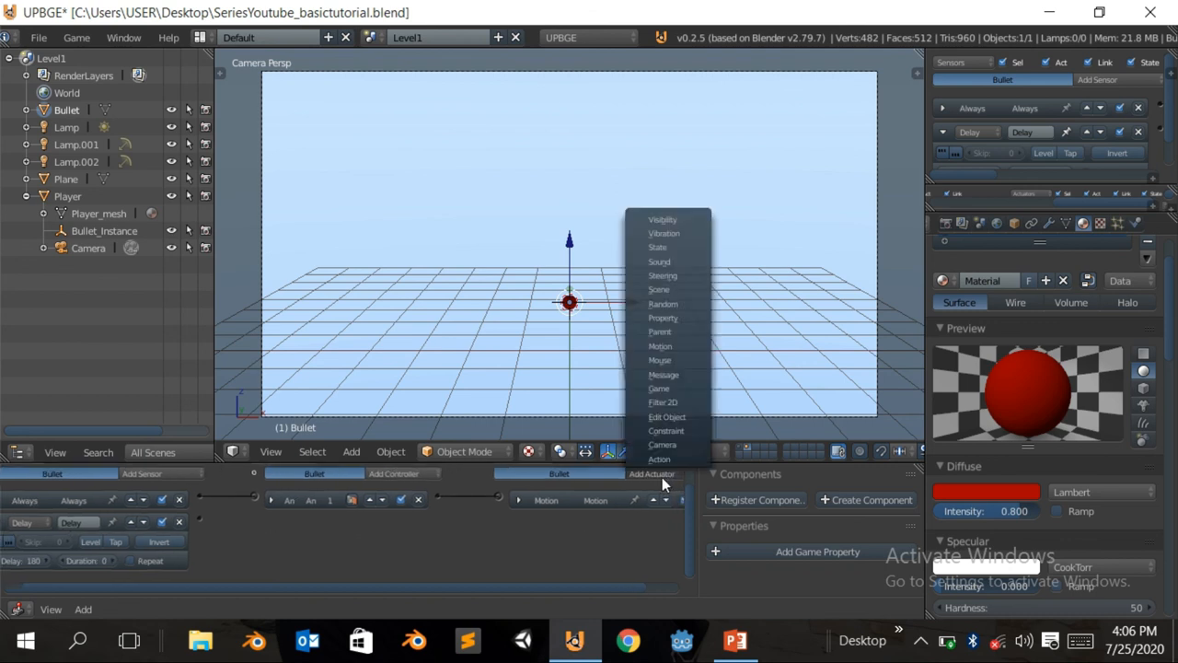
{"action": "mouse_move", "coordinate": [666, 416]}
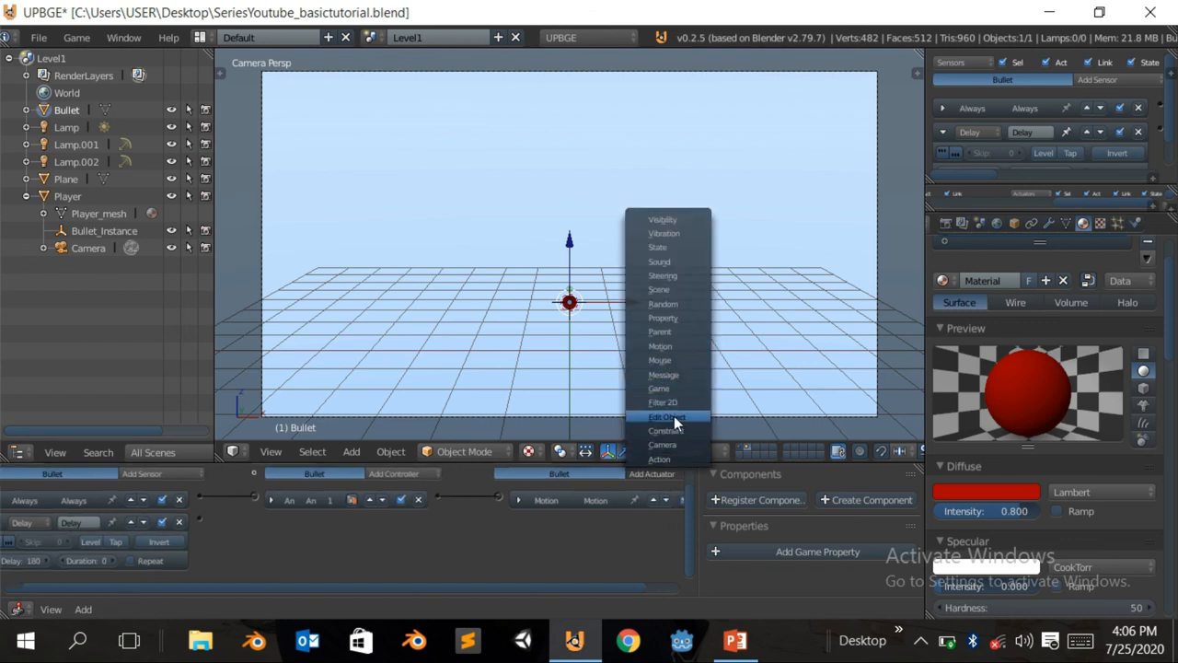
{"action": "left_click", "coordinate": [662, 416]}
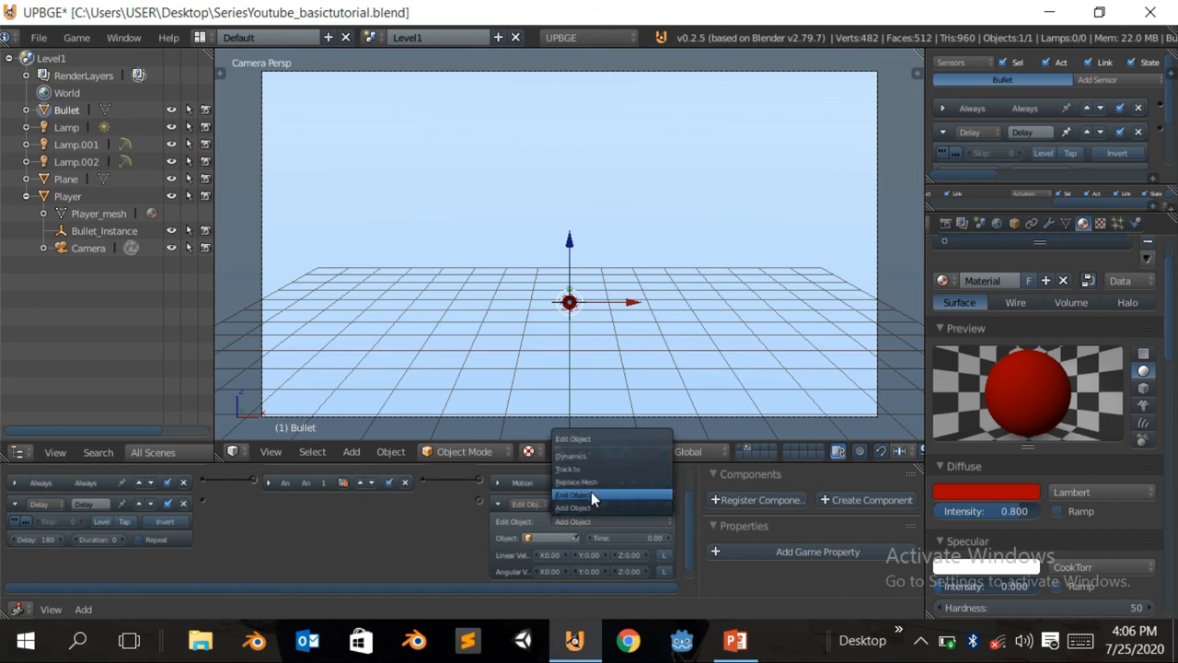
{"action": "left_click", "coordinate": [572, 495]}
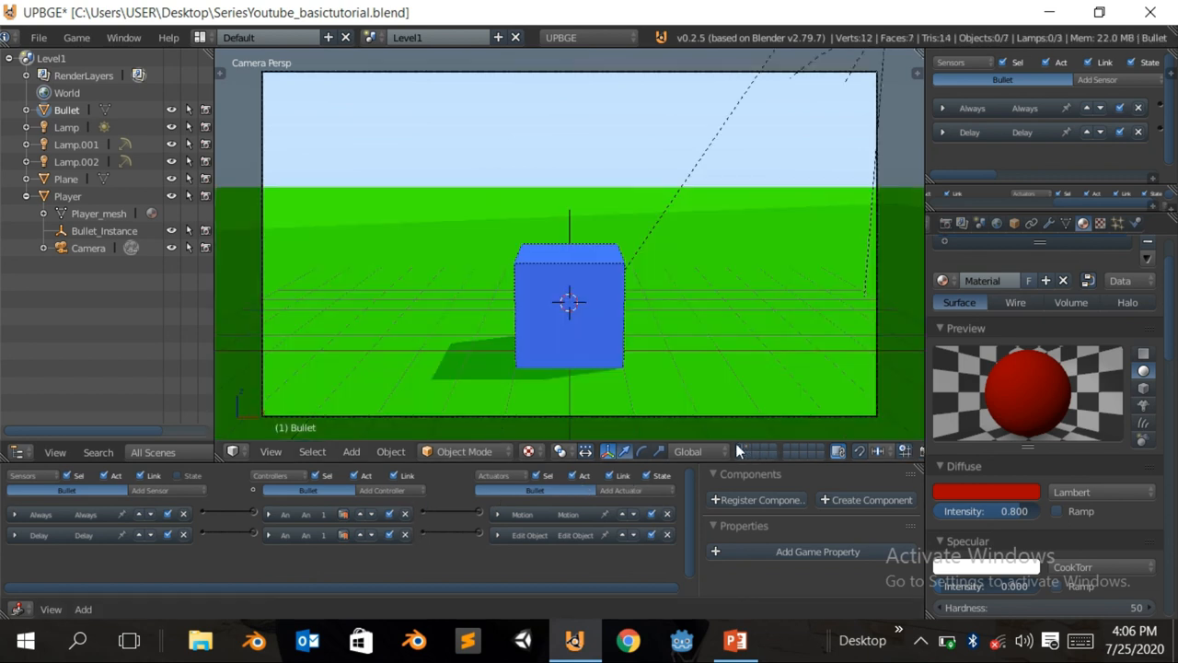
Play the game to fire red bullets from the cube, stop play, and bring up the Windows Start menu.
{"action": "key", "text": "p"}
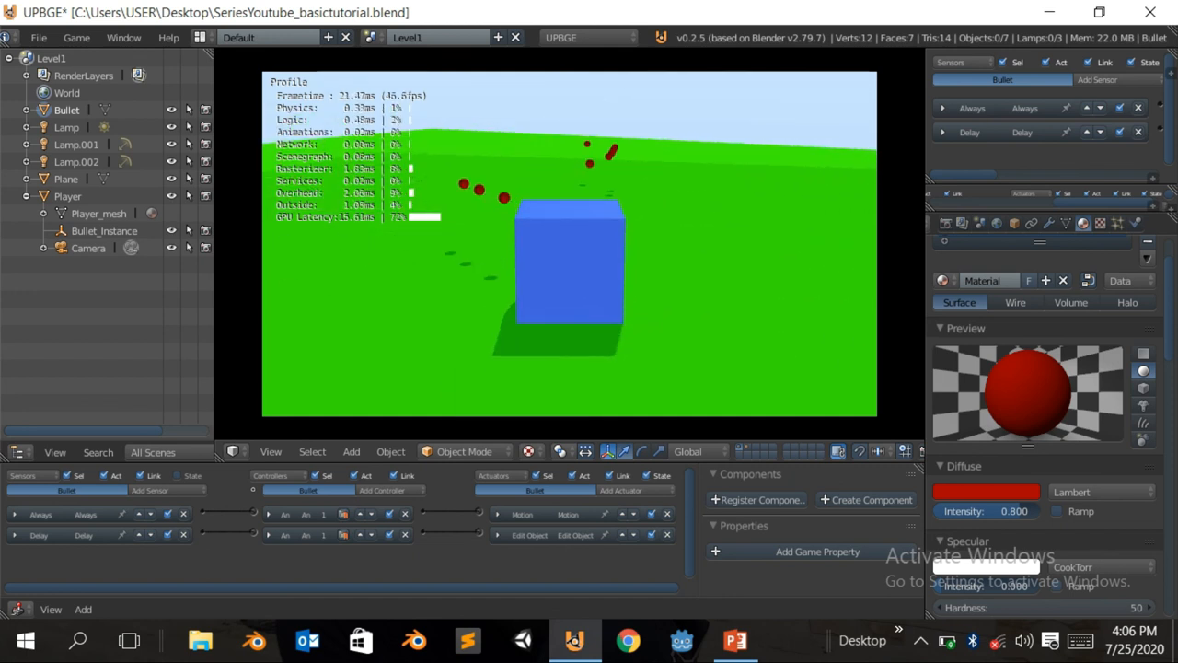
{"action": "key", "text": "Escape"}
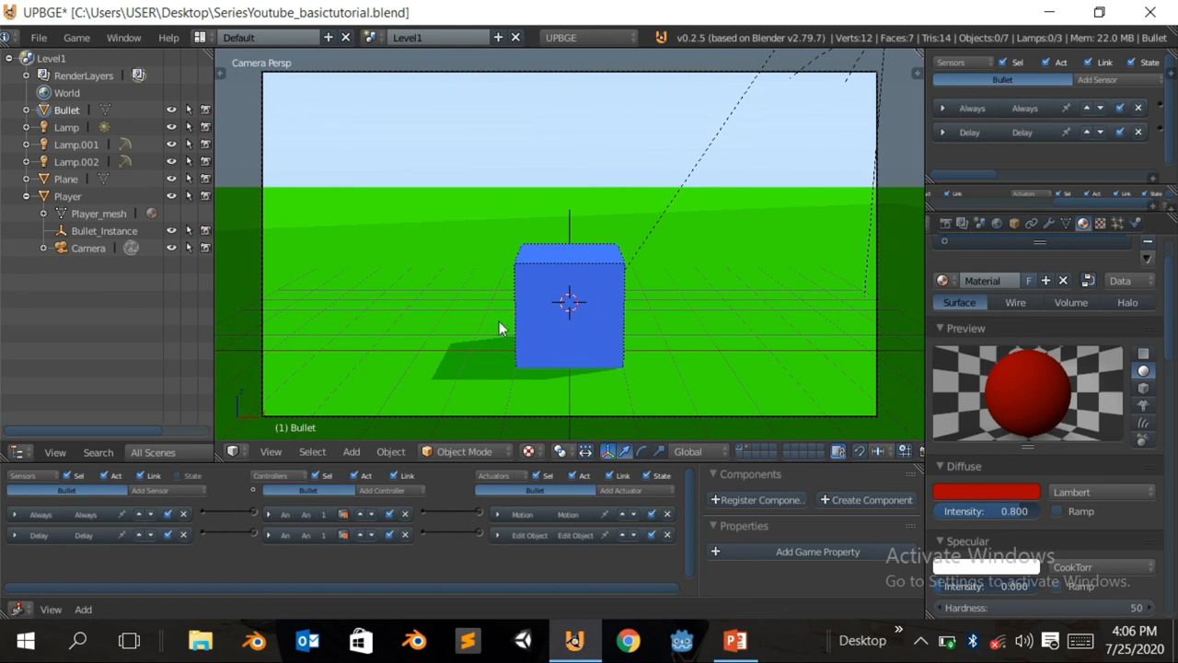
{"action": "mouse_move", "coordinate": [580, 294]}
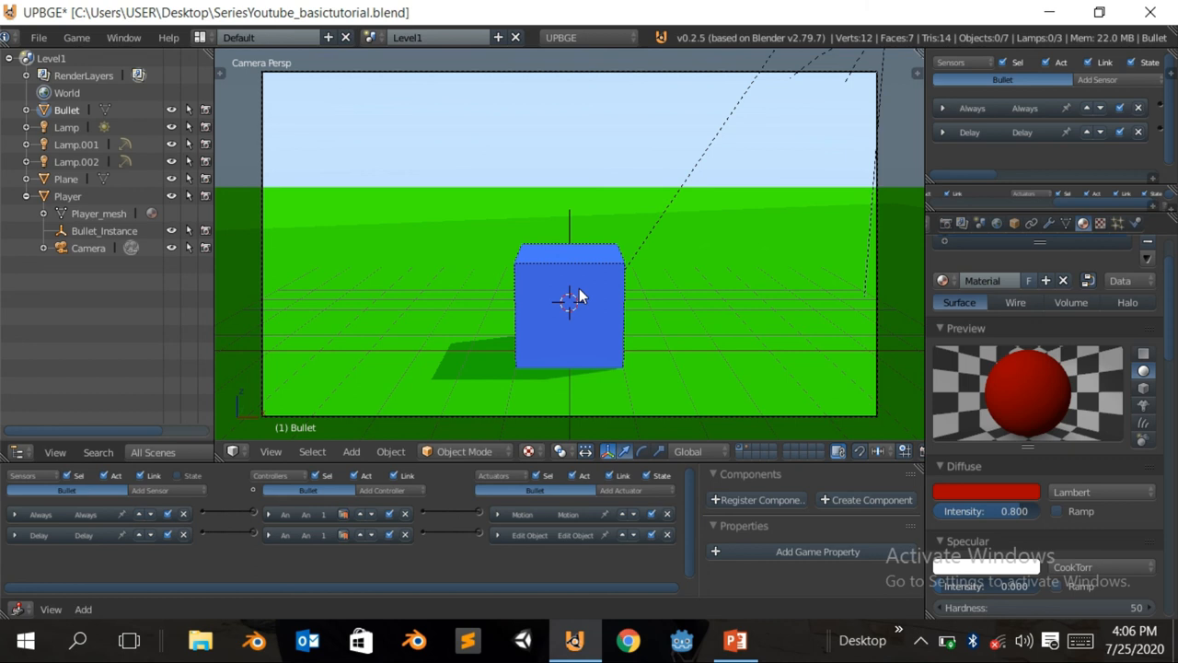
{"action": "left_click", "coordinate": [26, 640]}
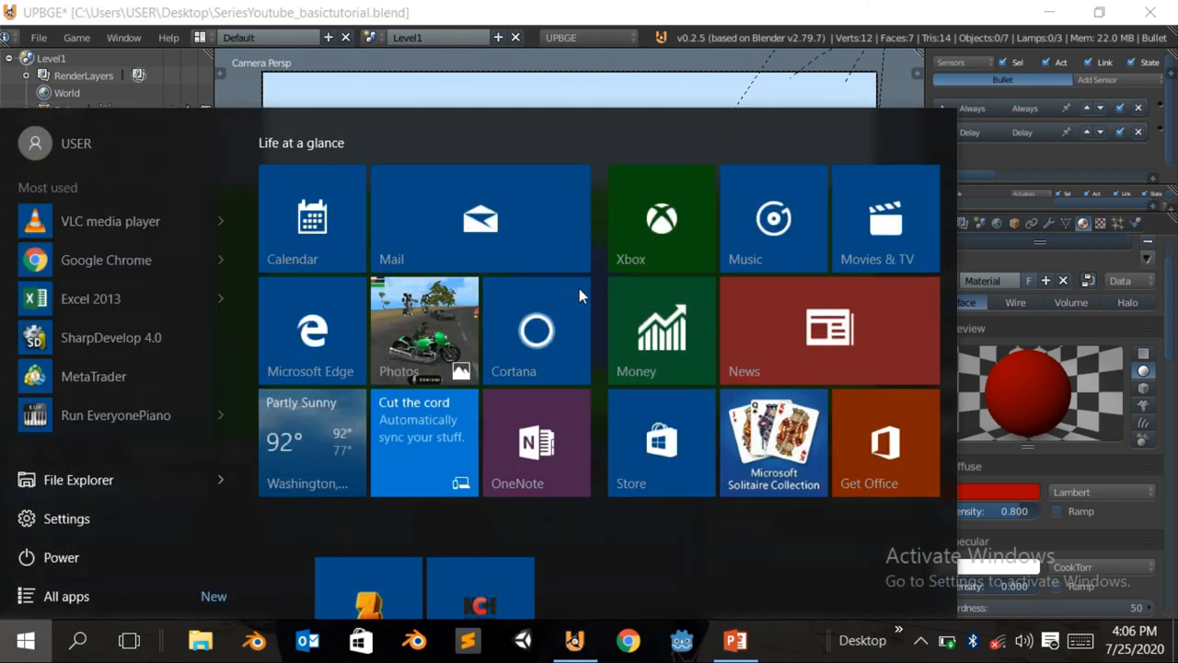